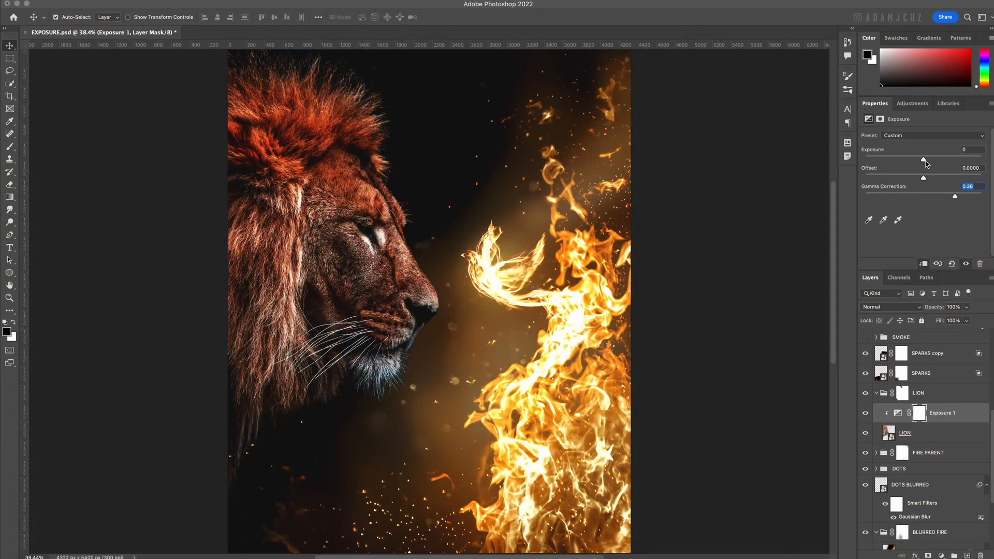
# Step: Delete the Exposure 1 adjustment clipped to the LION layer, restoring its lighter tones
pyautogui.moveTo(924, 161); pyautogui.dragTo(920, 160)
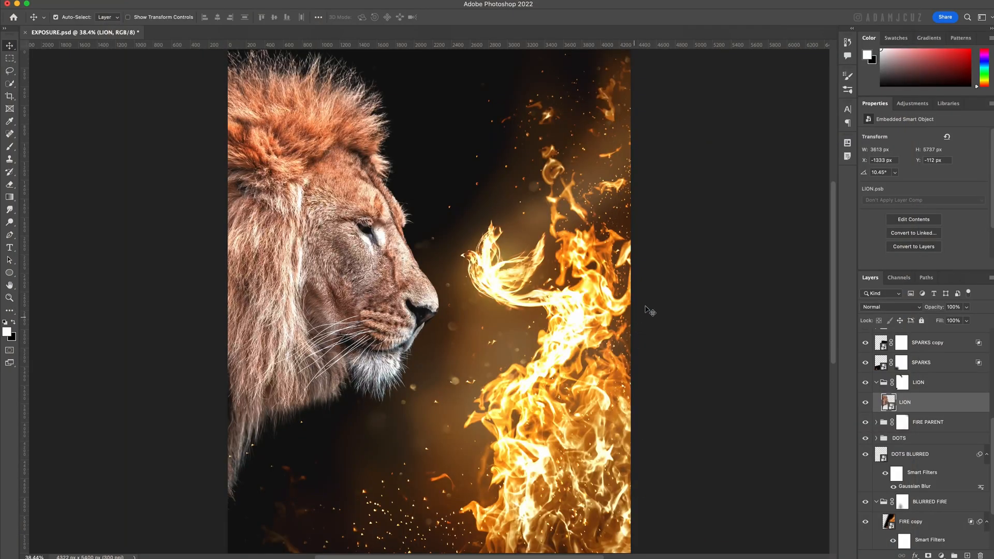
pyautogui.moveTo(696, 275)
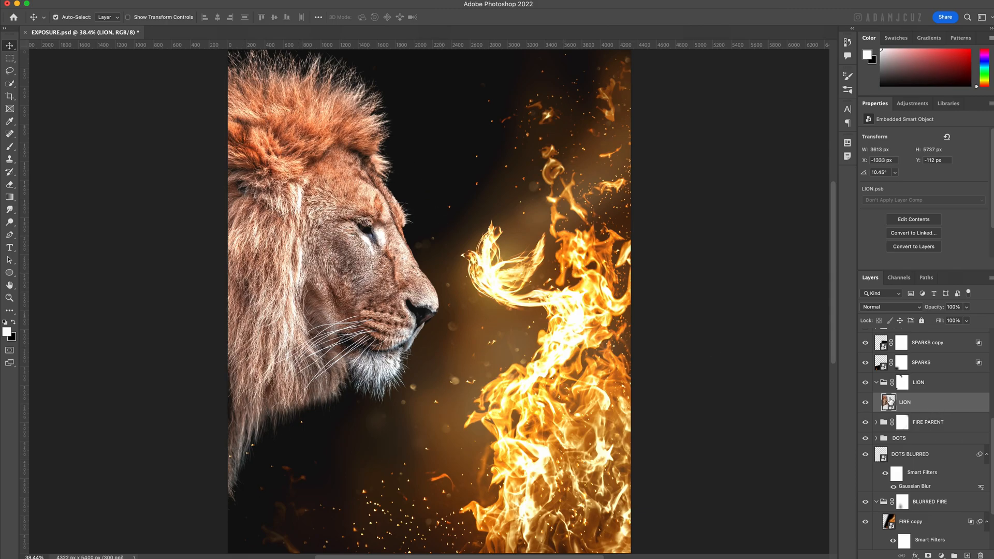
# Step: Open the LION smart object's contents and inspect its Camera Raw Filter settings
pyautogui.doubleClick(888, 401)
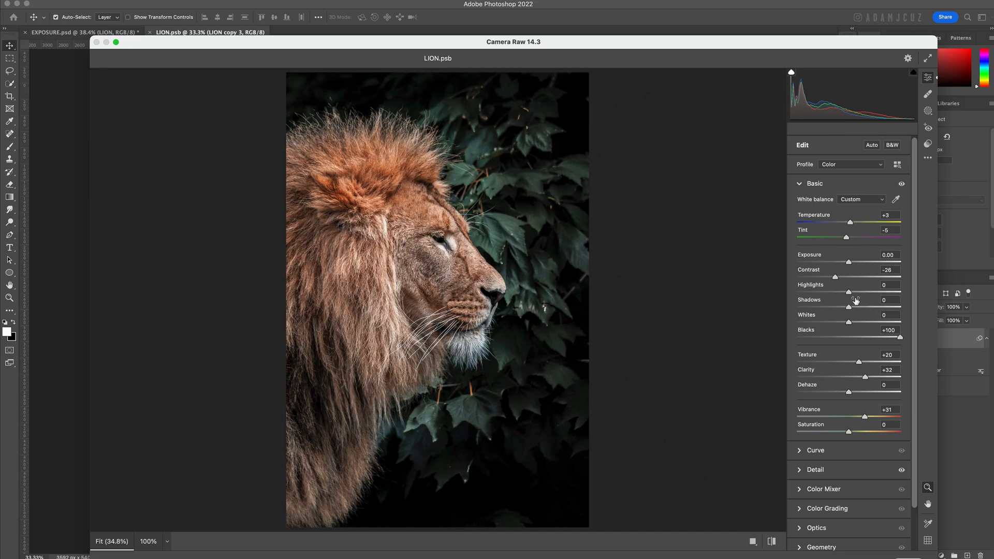
pyautogui.moveTo(873, 353)
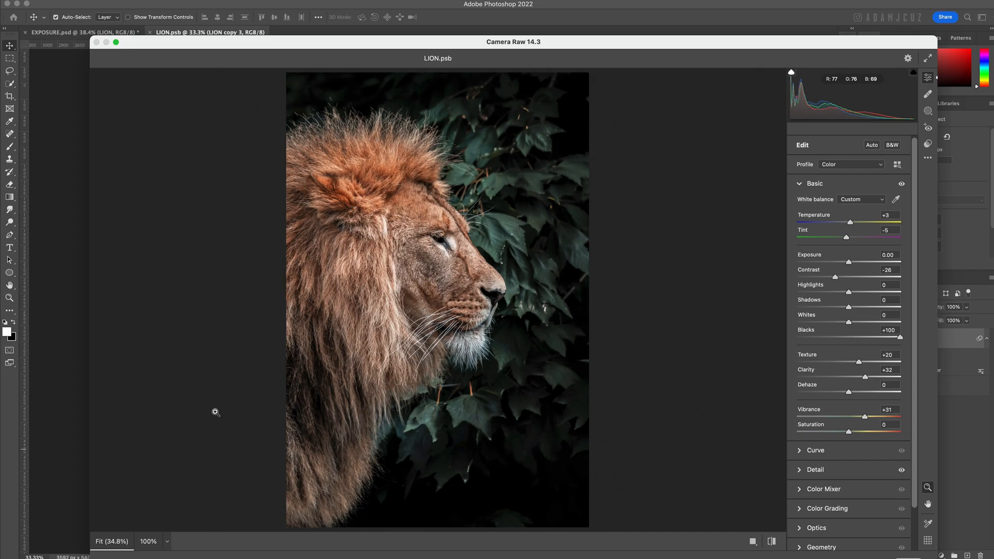
pyautogui.moveTo(688, 256)
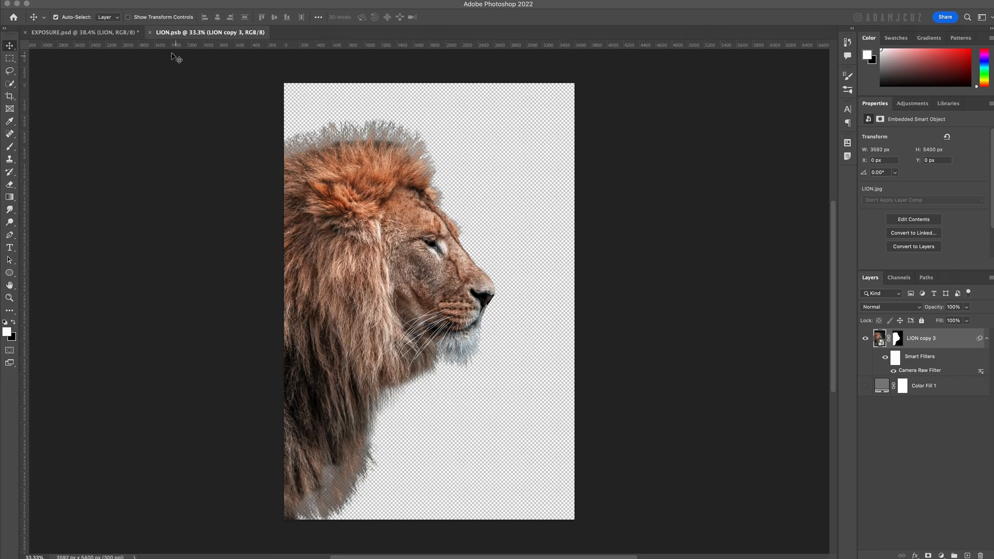
# Step: Switch back to the EXPOSURE.psd lion-and-fire composition
pyautogui.click(83, 32)
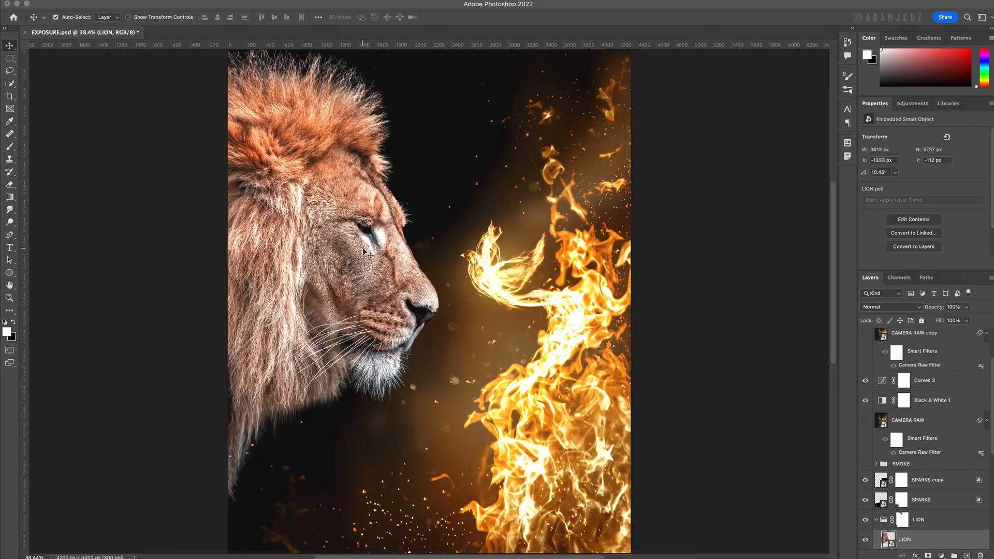
pyautogui.moveTo(527, 386)
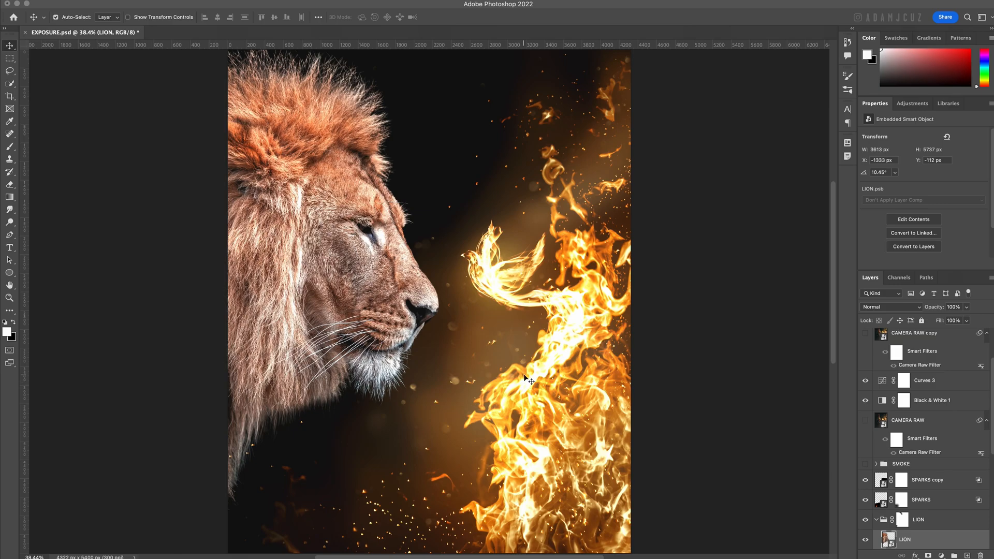
pyautogui.moveTo(463, 302)
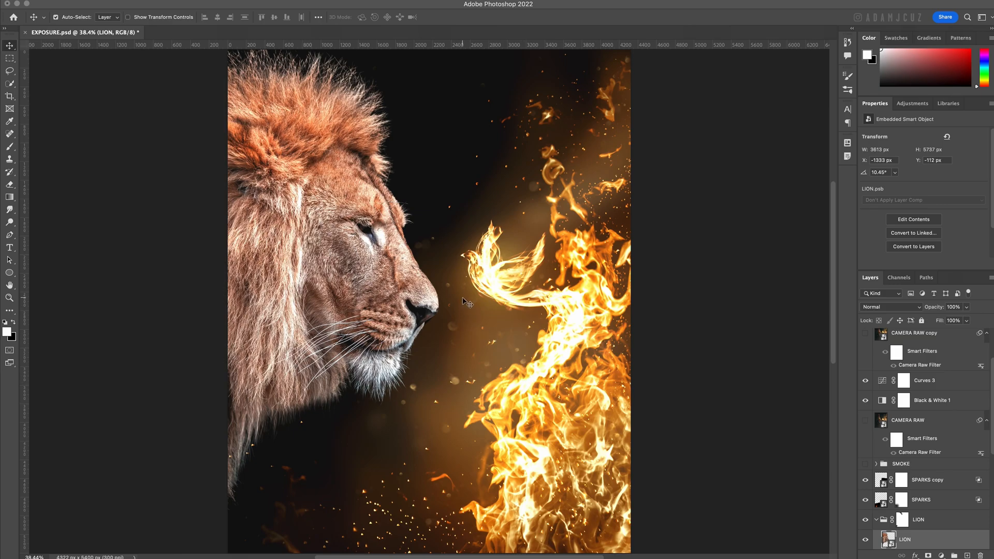
pyautogui.moveTo(953, 482)
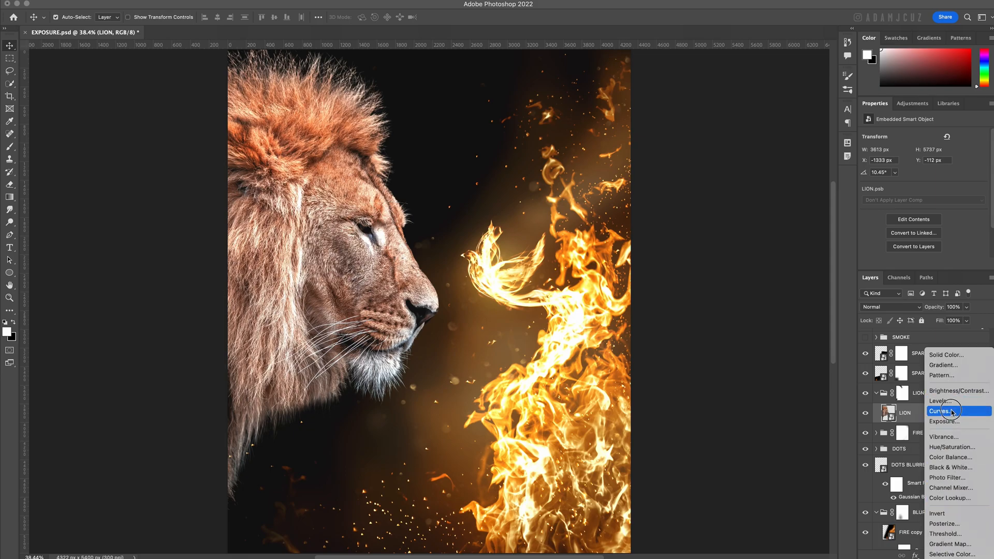
pyautogui.click(941, 411)
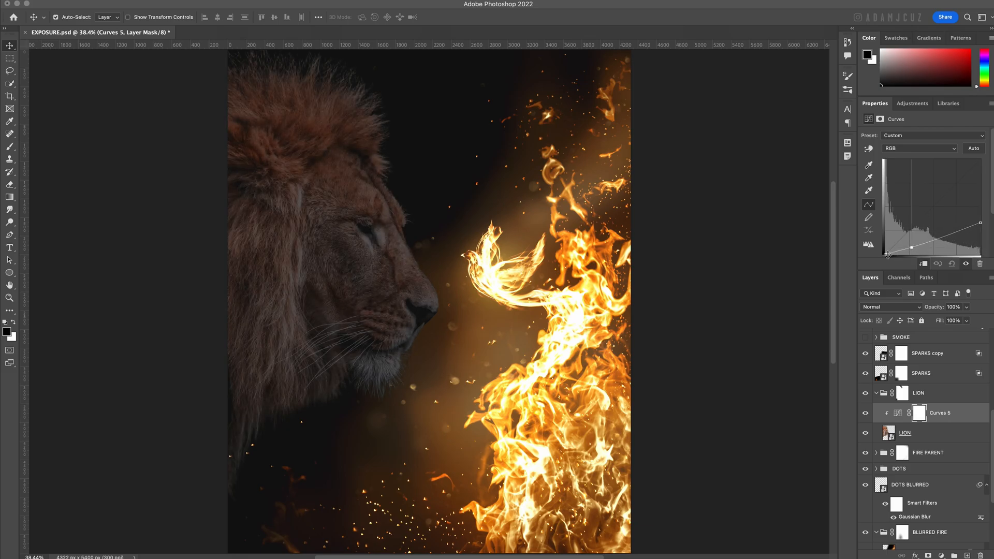
pyautogui.moveTo(887, 253); pyautogui.dragTo(945, 225)
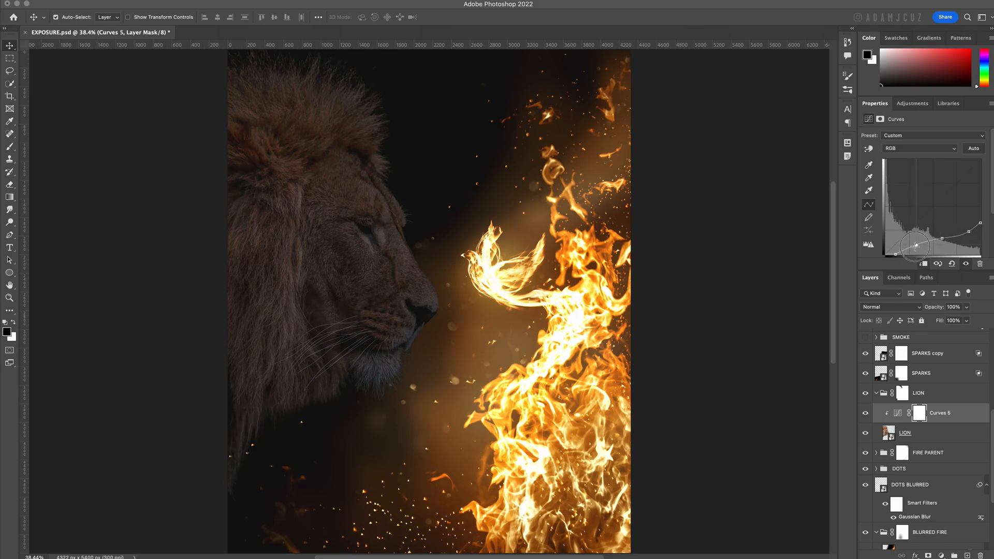
pyautogui.moveTo(915, 246); pyautogui.dragTo(969, 228)
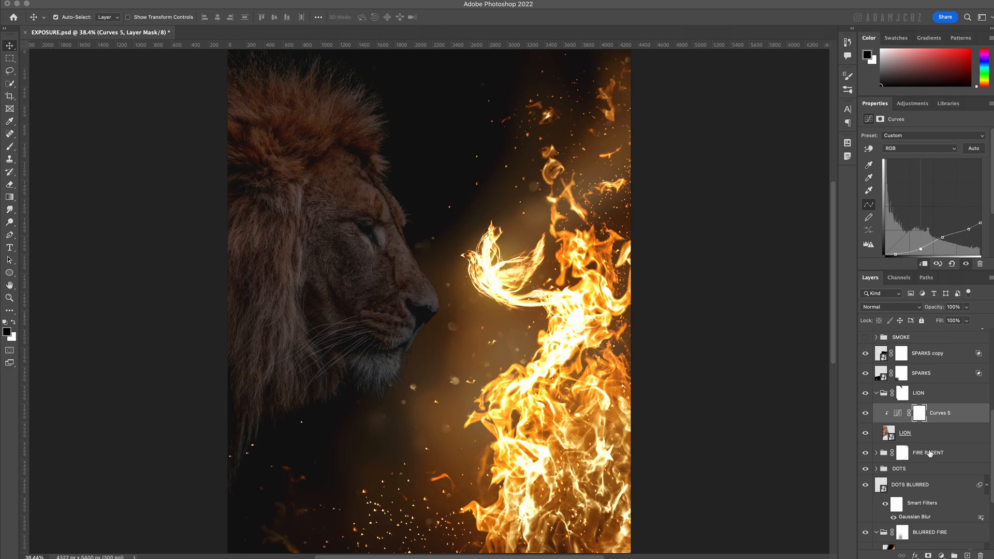
pyautogui.click(897, 413)
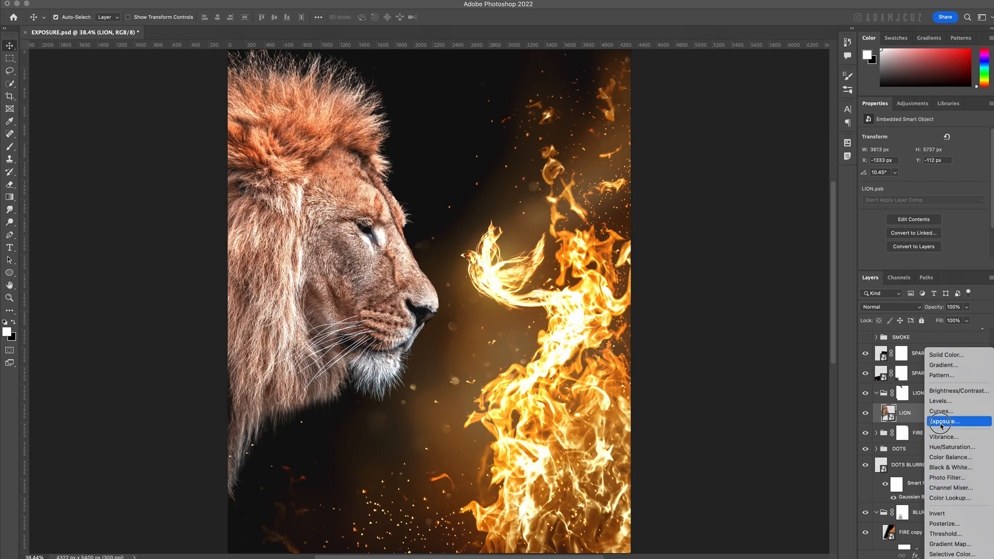
# Step: Add a clipped Exposure adjustment to the lion, test Exposure and Gamma, and reset to 0 and 1.00
pyautogui.click(944, 422)
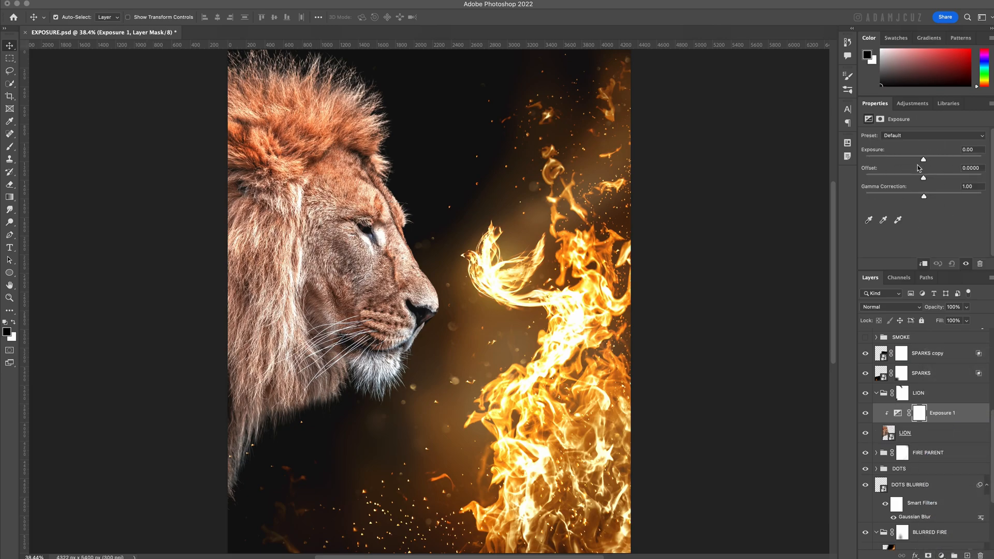
pyautogui.moveTo(923, 159); pyautogui.dragTo(899, 159)
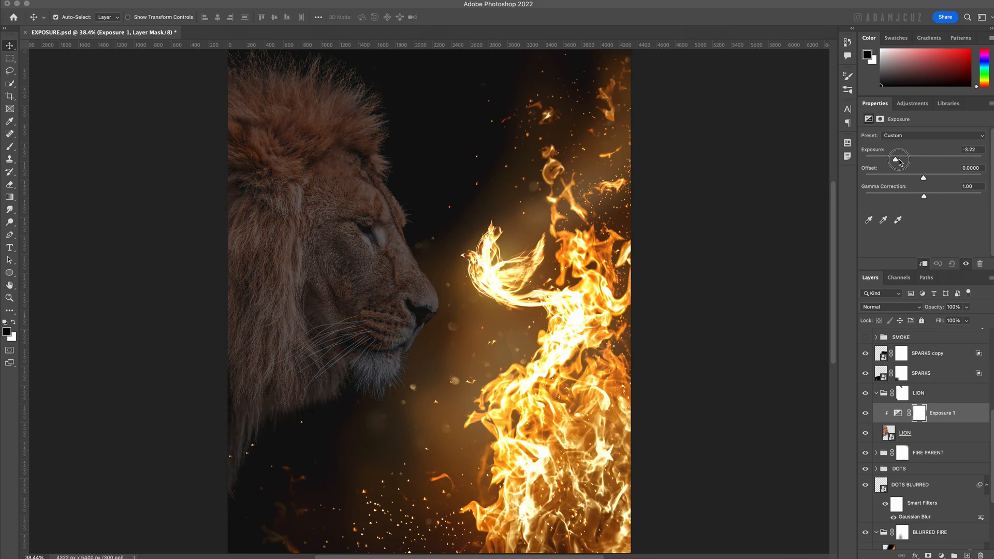
pyautogui.moveTo(899, 159); pyautogui.dragTo(905, 158)
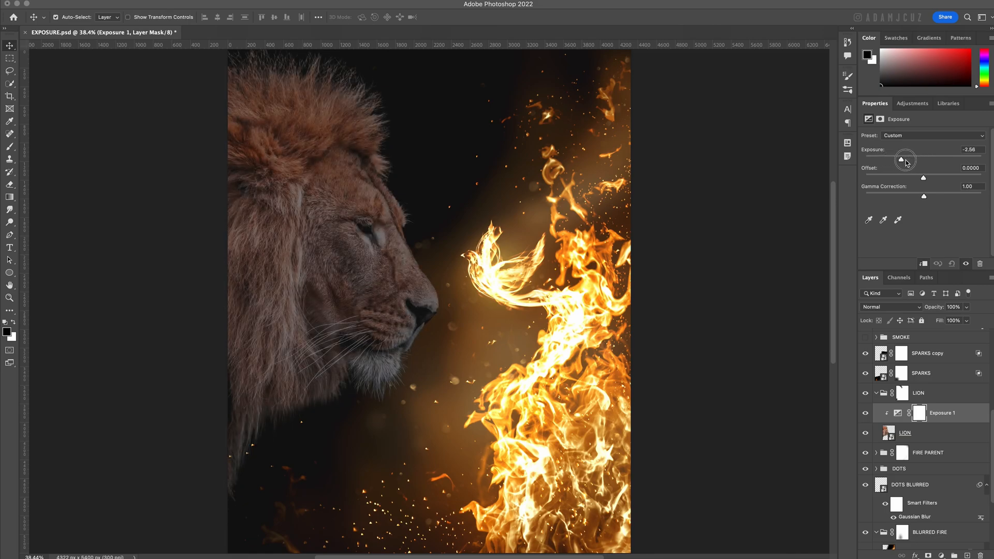
pyautogui.moveTo(905, 159); pyautogui.dragTo(933, 158)
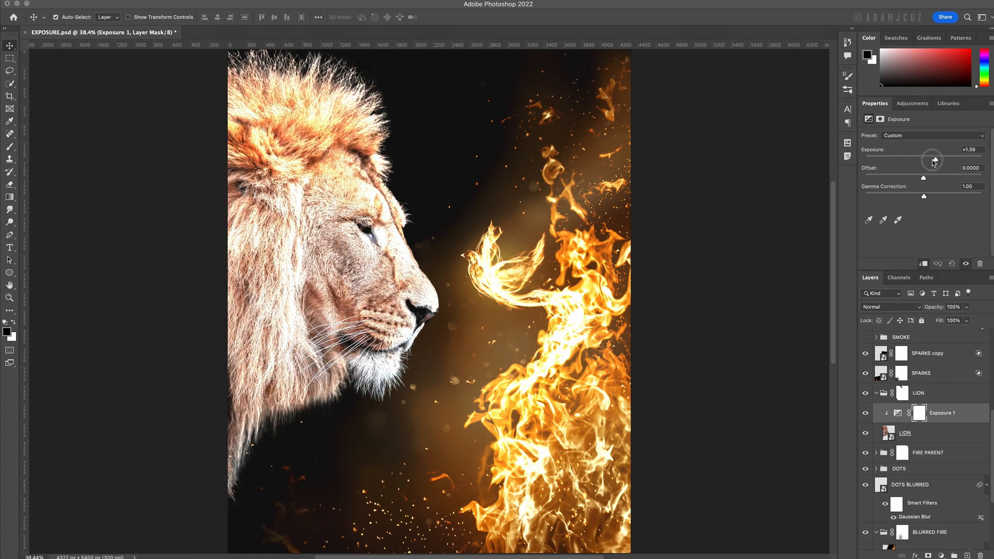
pyautogui.moveTo(933, 160); pyautogui.dragTo(924, 160)
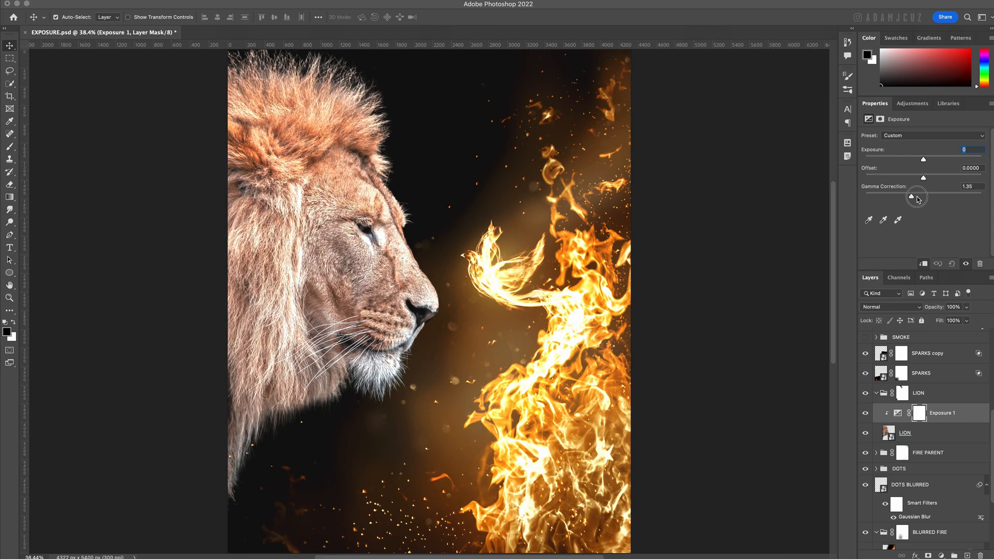
pyautogui.moveTo(918, 197); pyautogui.dragTo(951, 197)
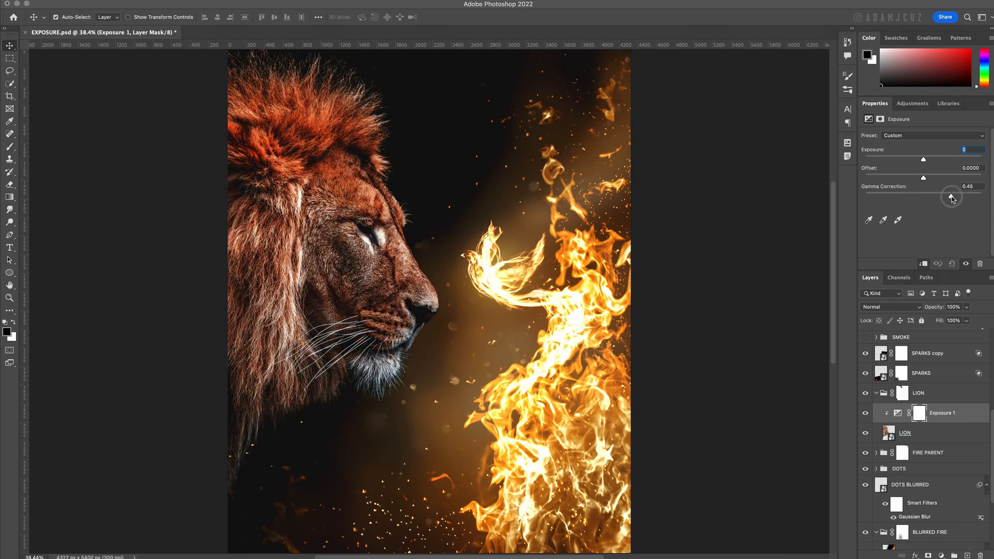
pyautogui.moveTo(951, 196); pyautogui.dragTo(922, 196)
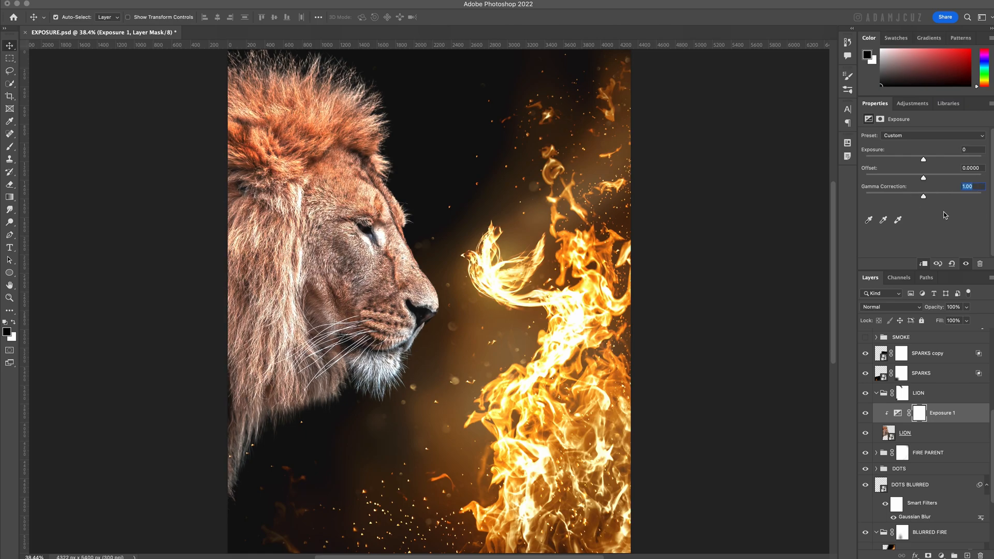
# Step: Set the lion's Gamma Correction to 0.38 to deepen its midtones
pyautogui.moveTo(922, 196); pyautogui.dragTo(937, 196)
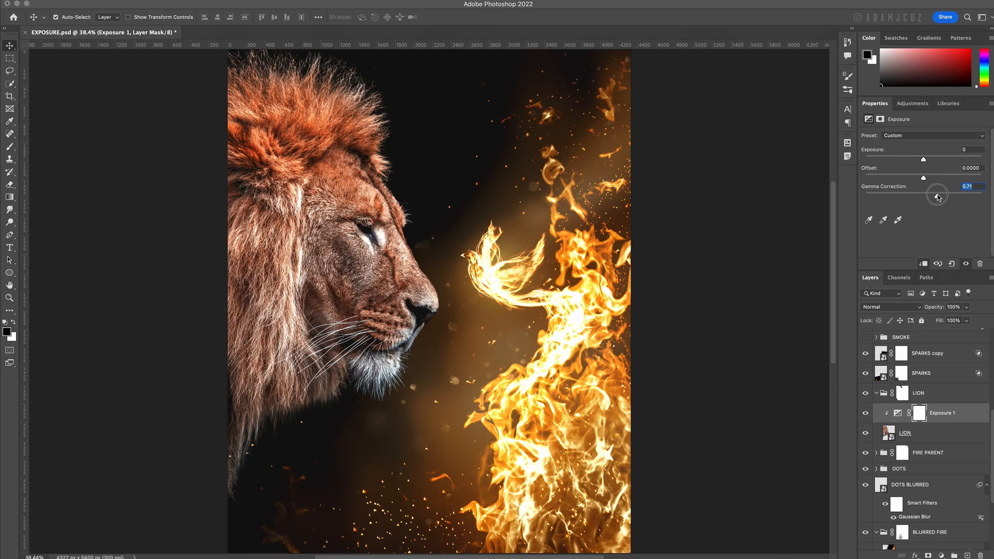
pyautogui.moveTo(940, 196); pyautogui.dragTo(954, 195)
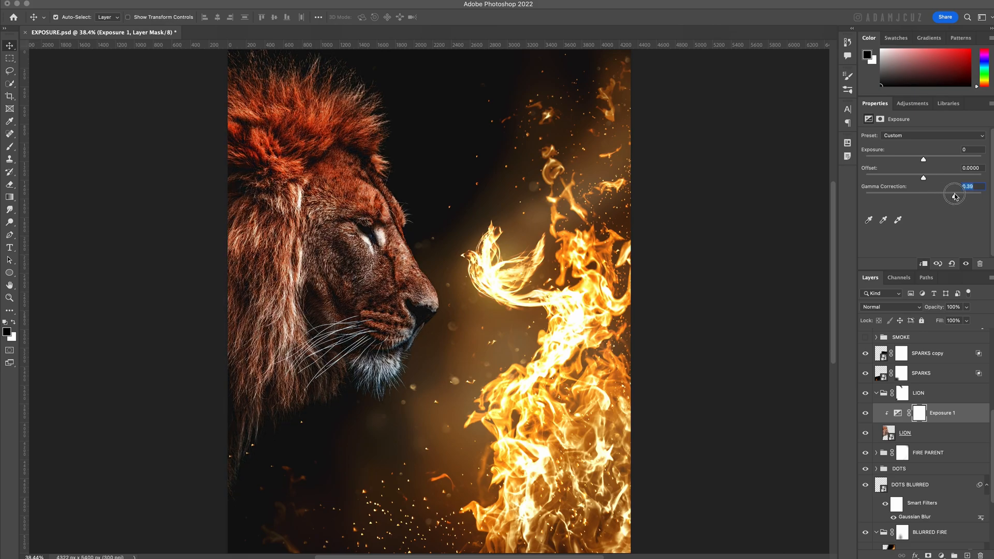
pyautogui.moveTo(956, 195); pyautogui.dragTo(955, 197)
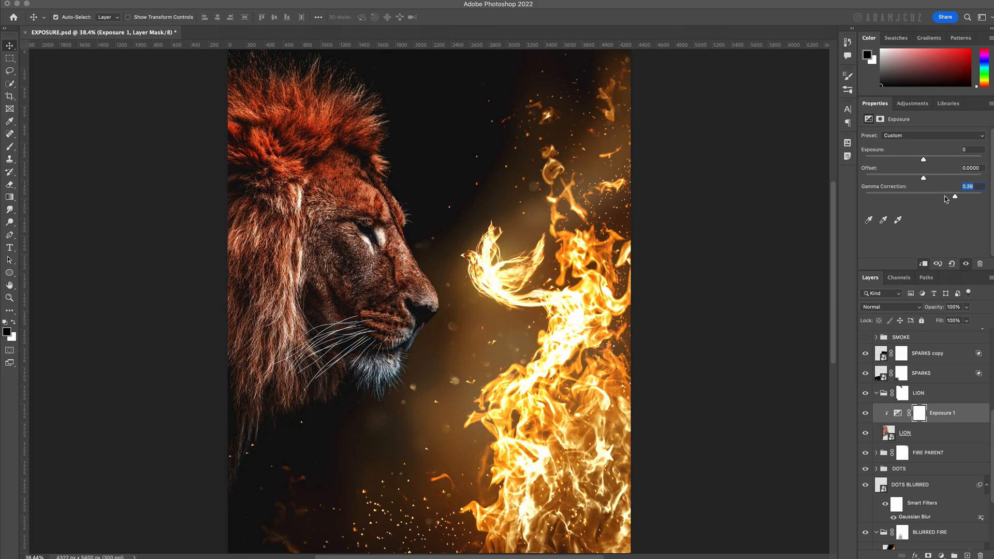
# Step: Lower the lion's Exposure gradually down to -1.00
pyautogui.moveTo(924, 160); pyautogui.dragTo(922, 159)
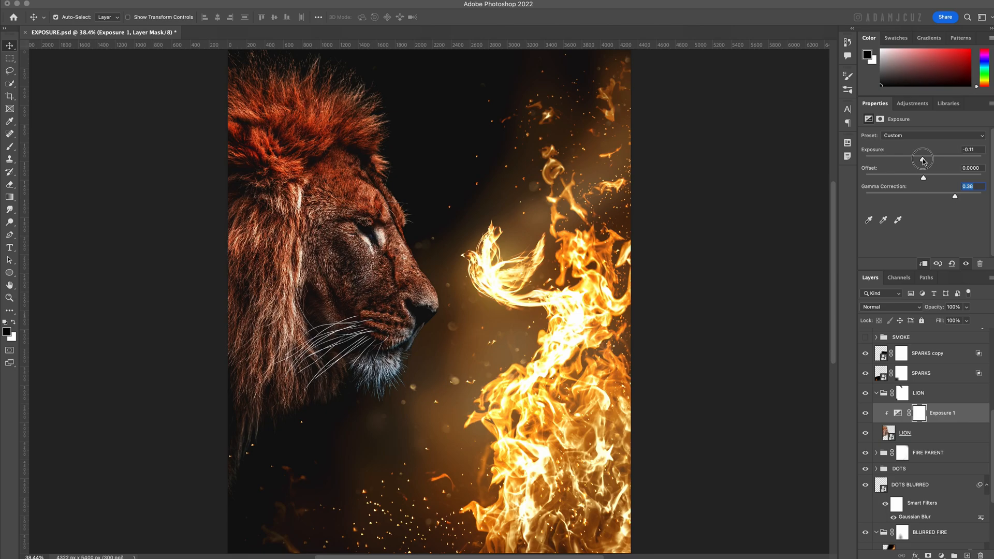
pyautogui.moveTo(926, 160); pyautogui.dragTo(920, 160)
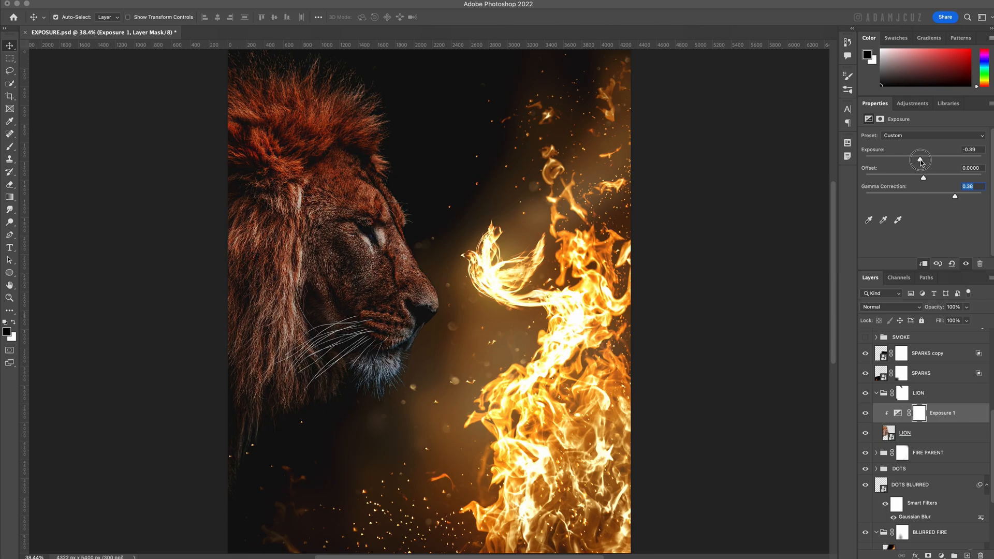
pyautogui.moveTo(922, 160); pyautogui.dragTo(916, 159)
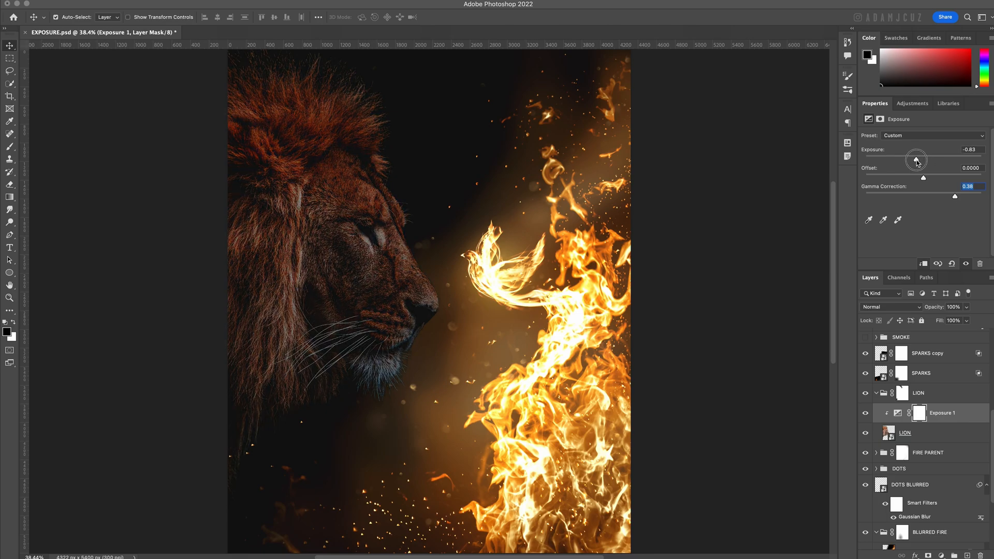
pyautogui.moveTo(916, 159); pyautogui.dragTo(915, 160)
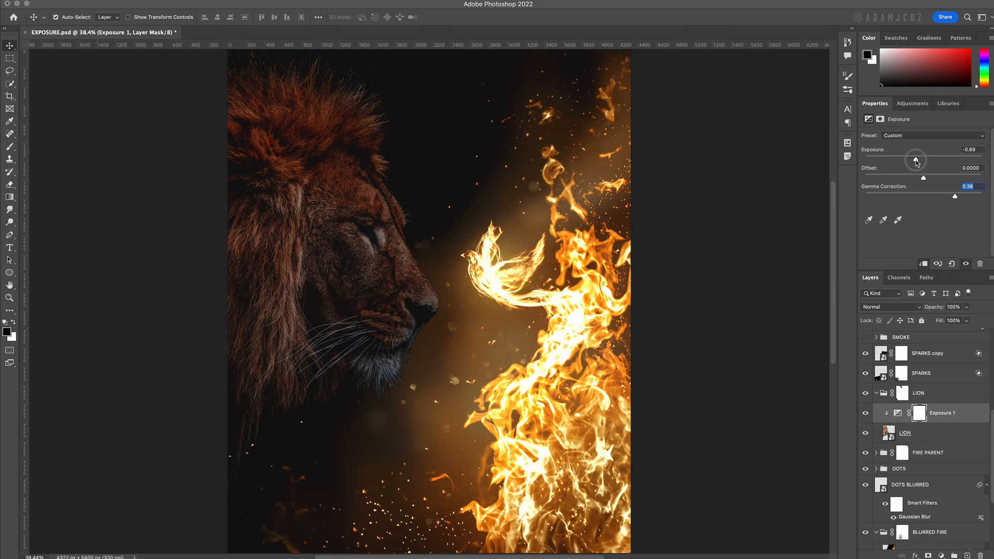
pyautogui.moveTo(918, 159); pyautogui.dragTo(915, 159)
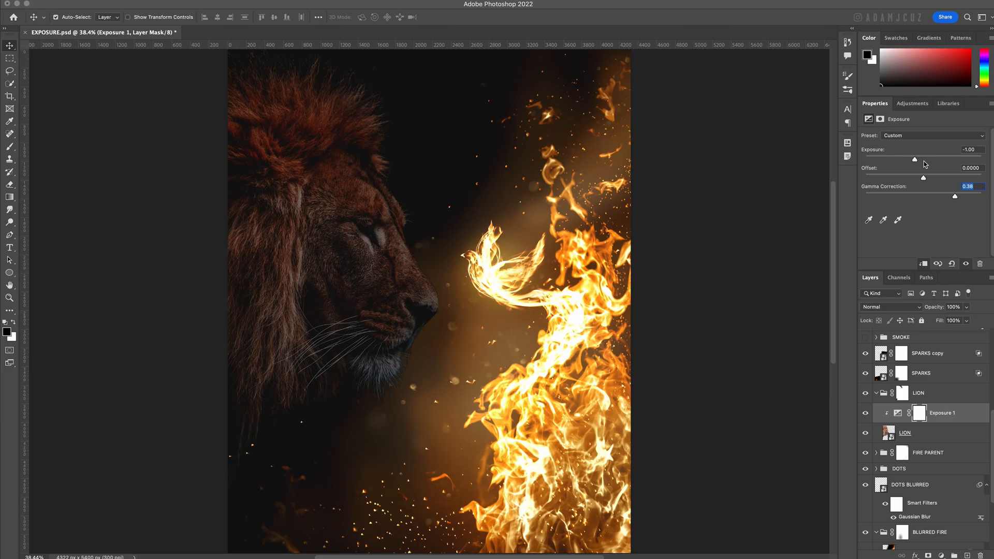
pyautogui.moveTo(439, 248)
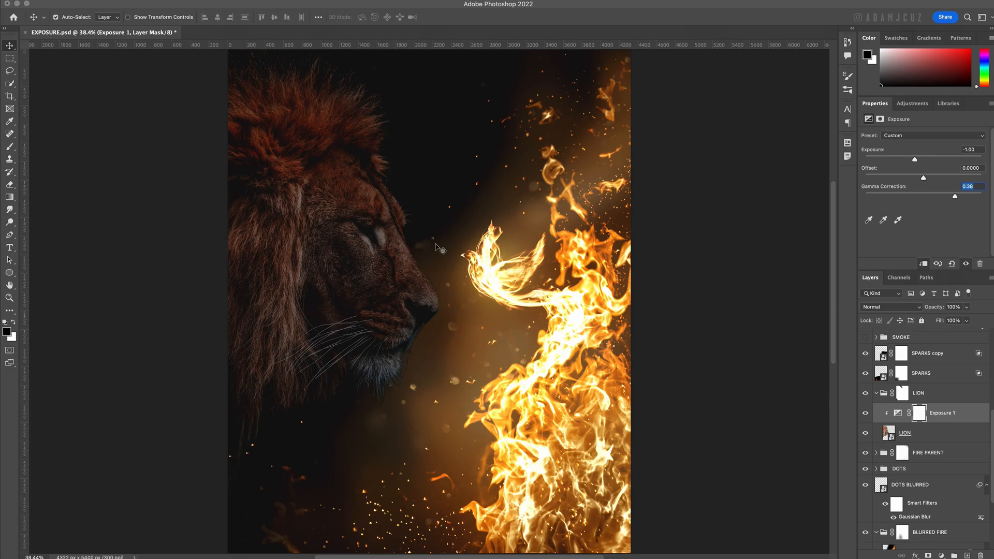
pyautogui.moveTo(433, 241)
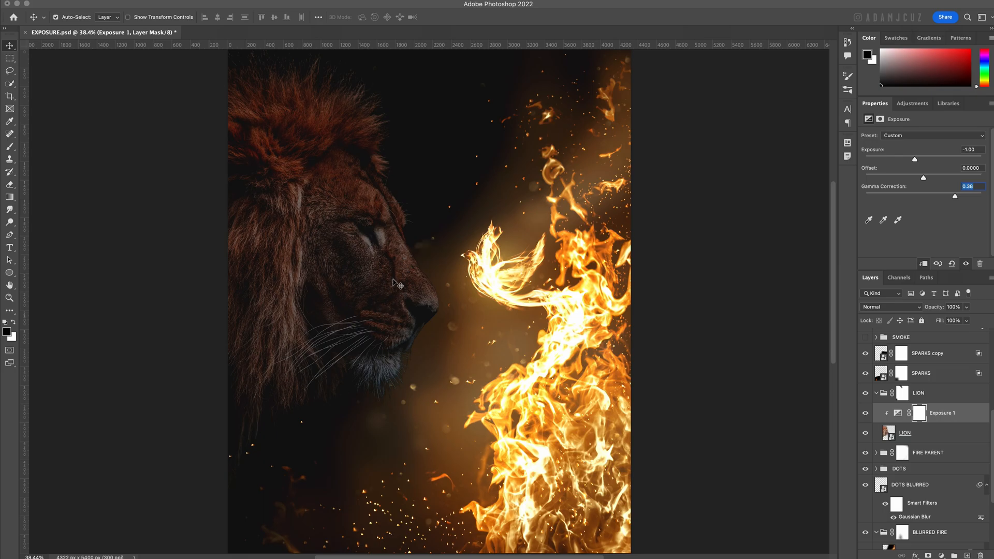
pyautogui.moveTo(978, 417)
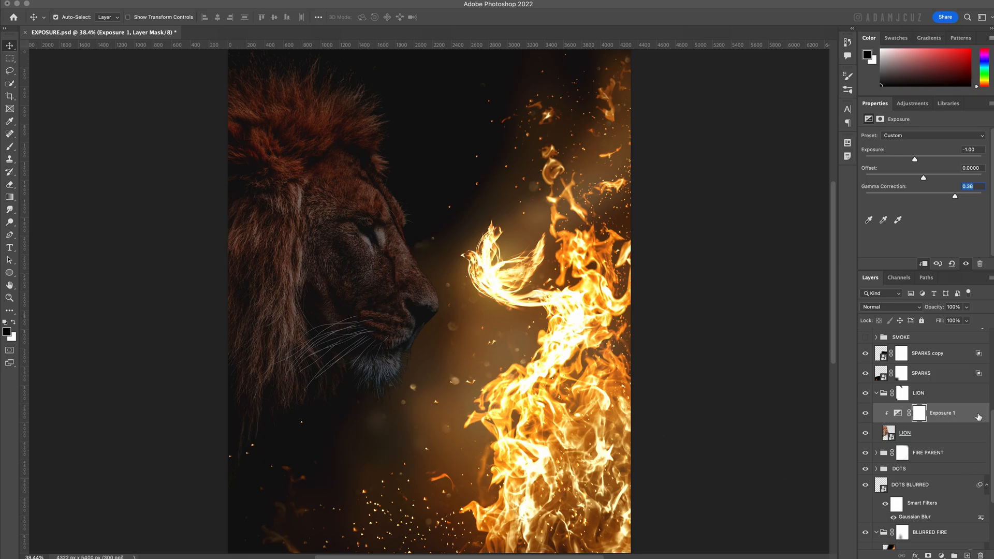
# Step: In Exposure 1's blending options, split the Underlying Layer white slider to about 247/255
pyautogui.doubleClick(941, 413)
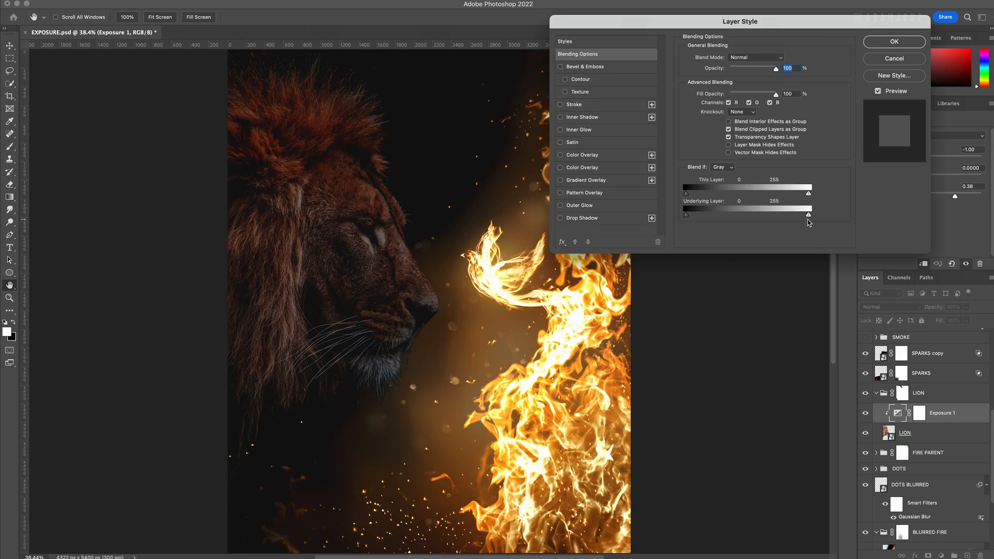
pyautogui.moveTo(367, 347)
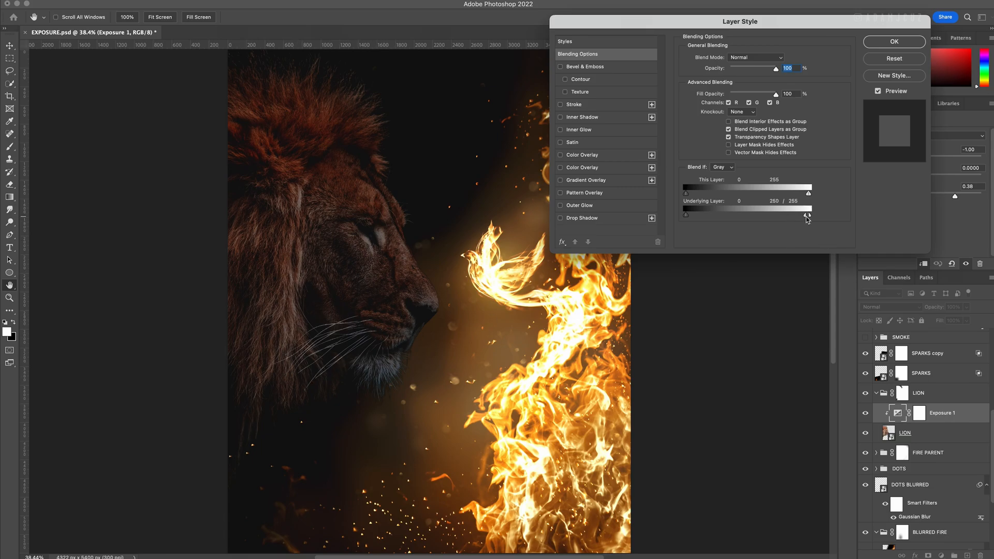
pyautogui.moveTo(826, 214); pyautogui.dragTo(806, 214)
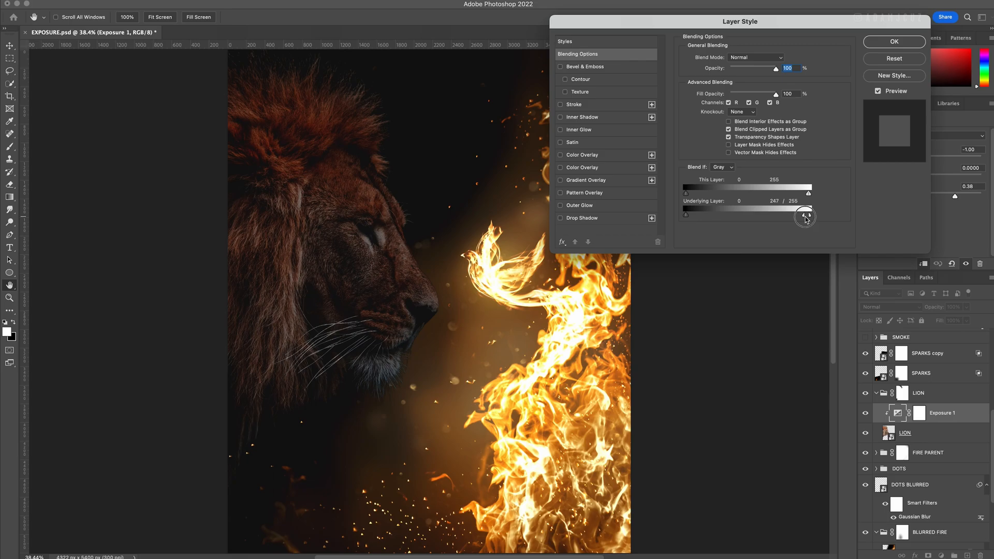
pyautogui.moveTo(809, 215); pyautogui.dragTo(801, 215)
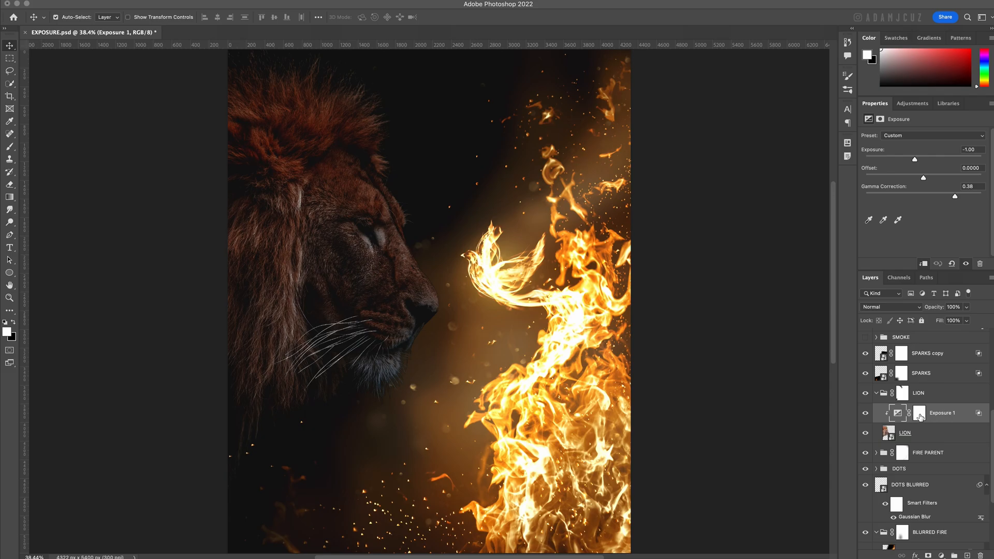
pyautogui.moveTo(918, 413)
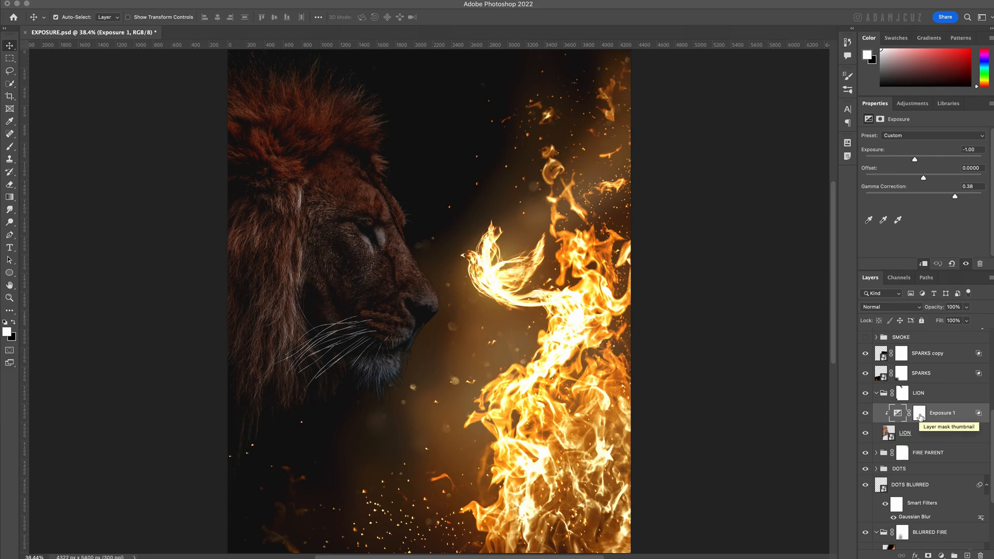
# Step: Mask the darkening off the lion's fire-facing face and set Offset to -0.0625
pyautogui.click(918, 413)
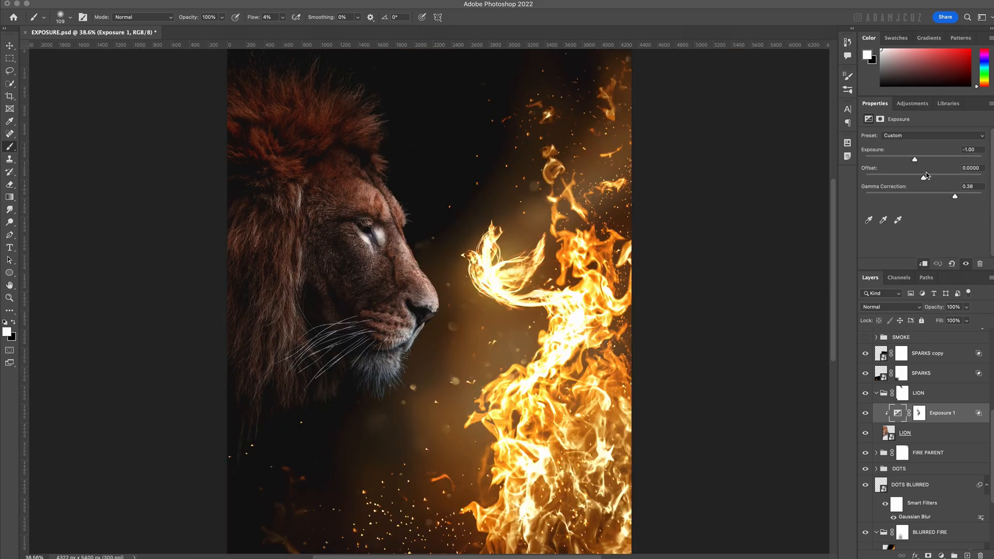
pyautogui.moveTo(916, 176); pyautogui.dragTo(914, 176)
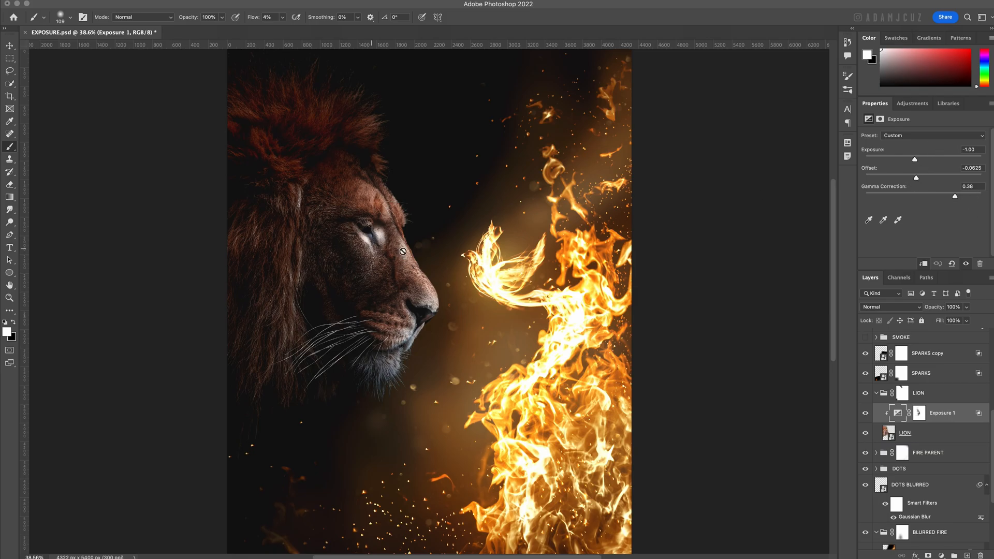
pyautogui.moveTo(542, 220)
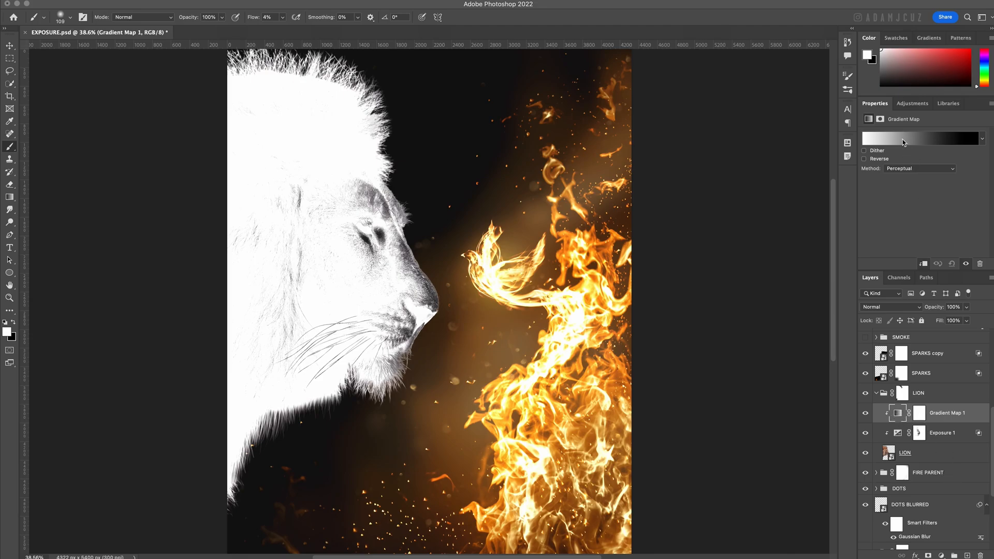
# Step: Recolour the gradient map's end stop to an orange sampled from the fire and confirm
pyautogui.click(921, 137)
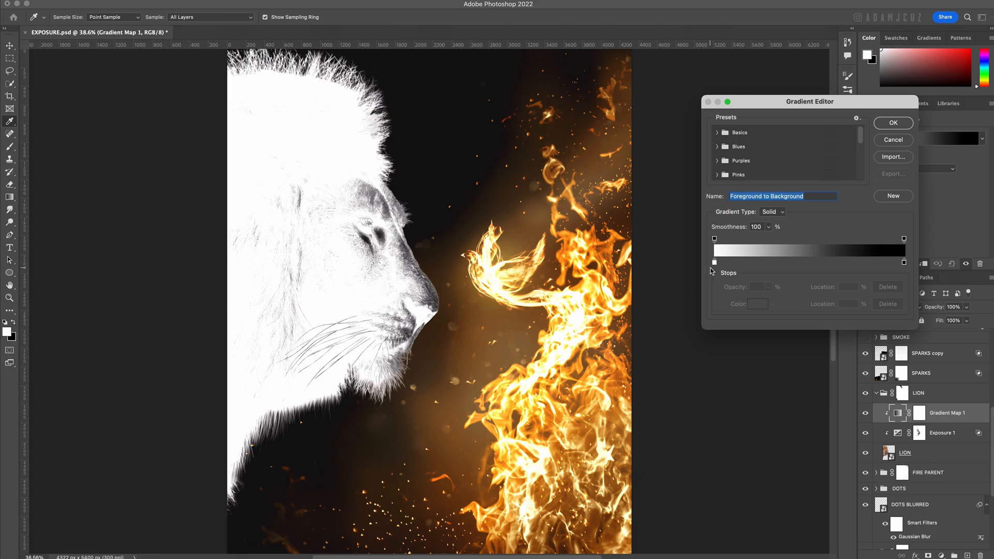
pyautogui.click(713, 262)
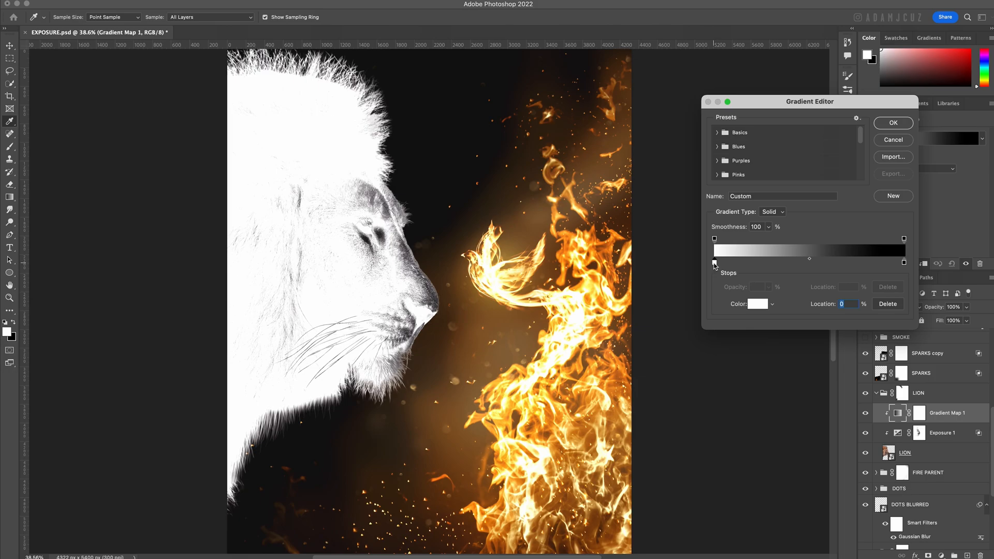
pyautogui.click(756, 303)
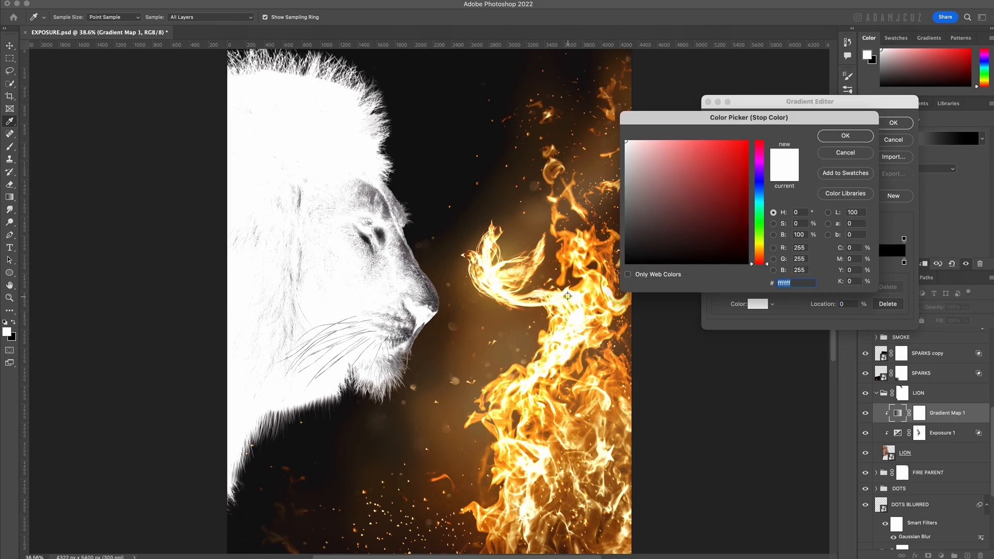
pyautogui.click(740, 157)
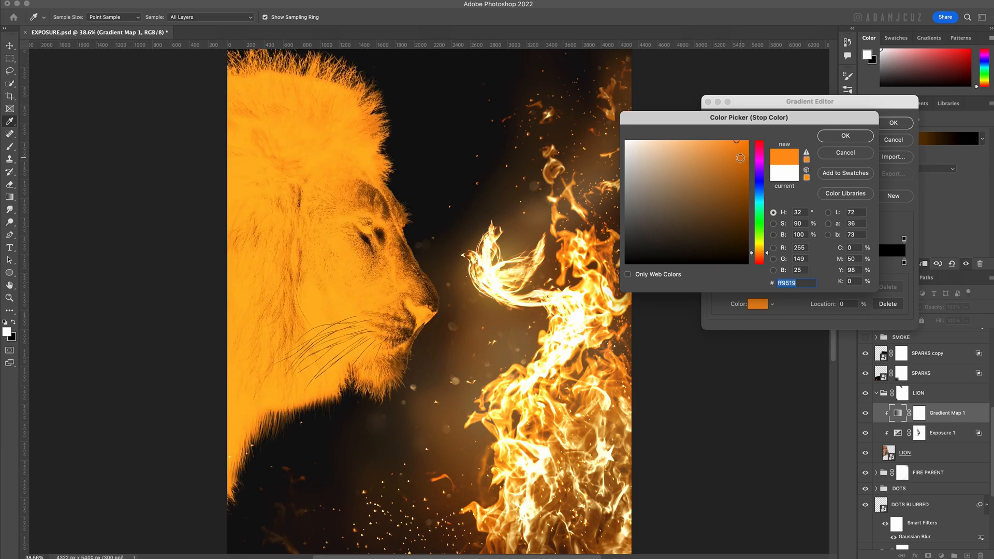
pyautogui.click(845, 136)
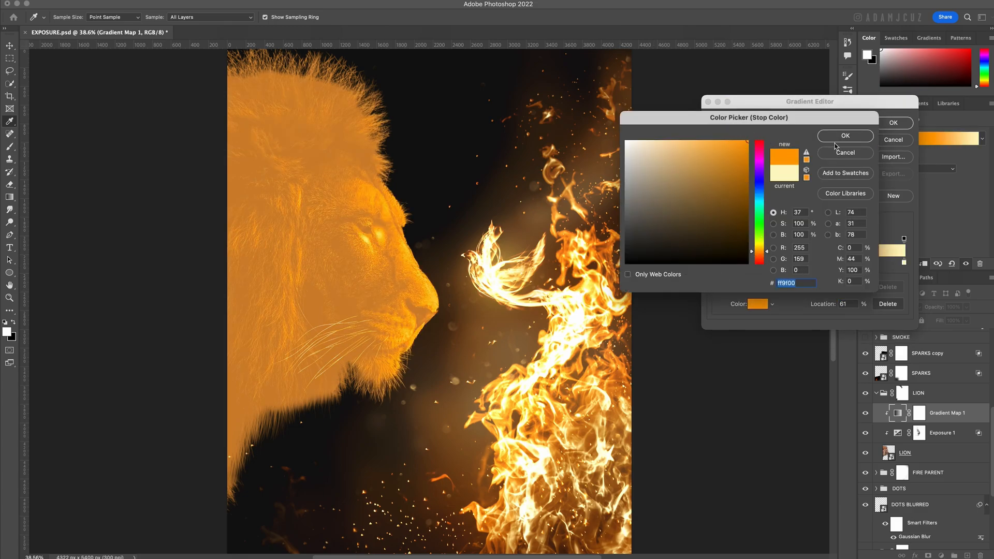
pyautogui.click(845, 136)
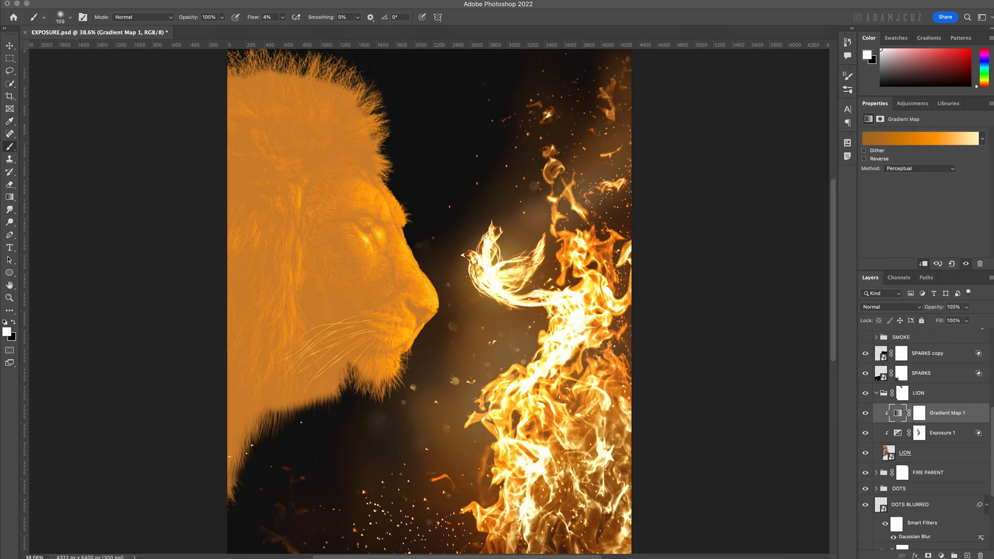
# Step: Copy Exposure 1's mask onto Gradient Map 1 and invert it so only the fire side is tinted
pyautogui.click(920, 433)
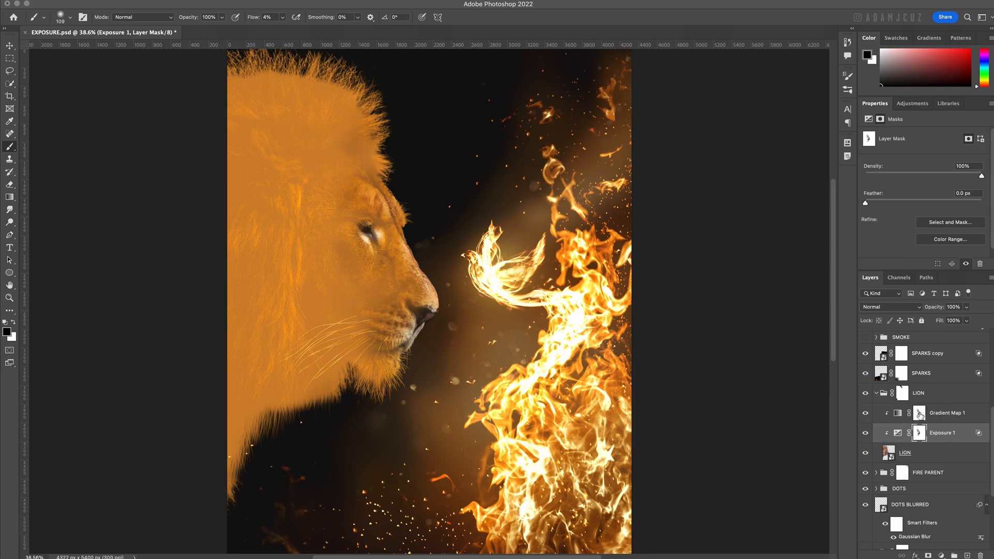
pyautogui.click(945, 414)
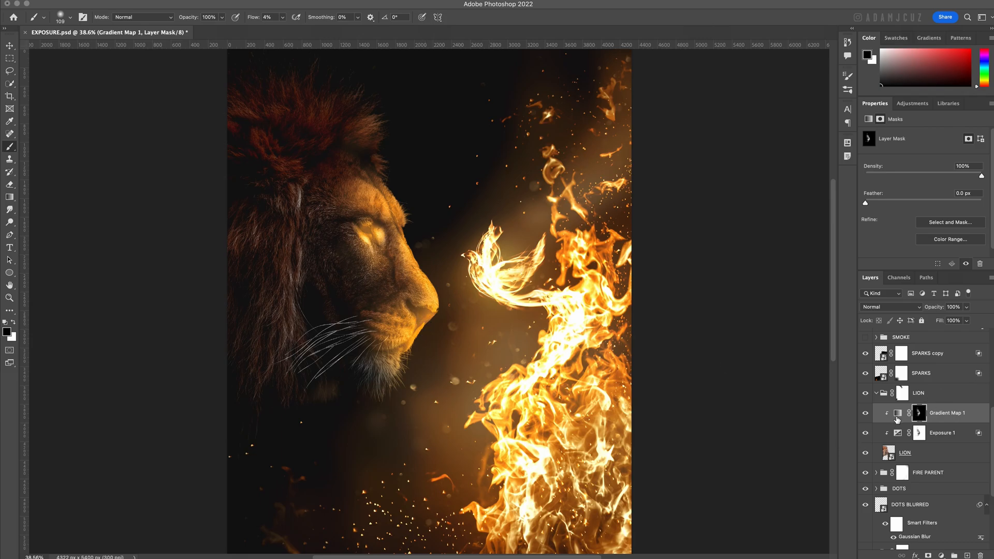
# Step: Set Gradient Map 1 to Soft Light blend mode at 80% opacity
pyautogui.click(897, 413)
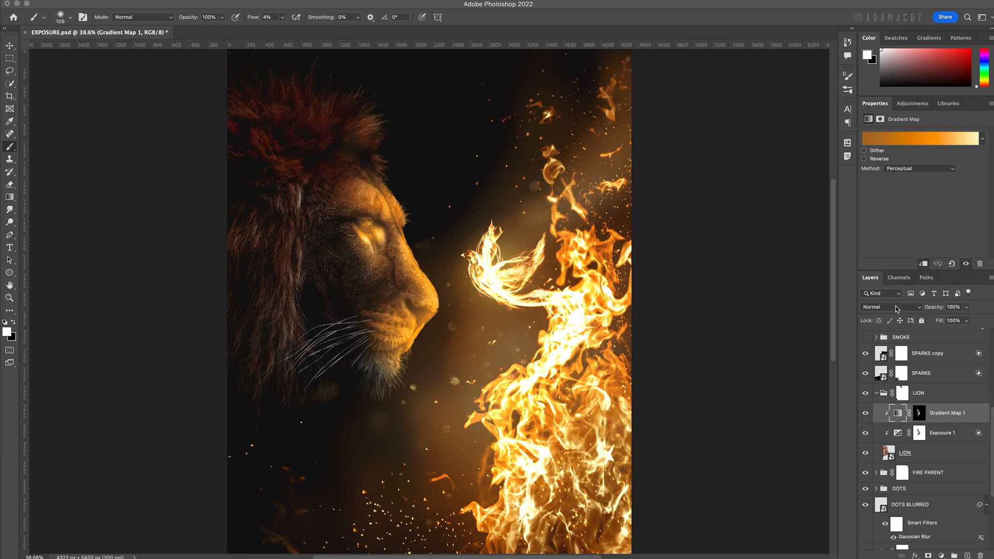
pyautogui.click(888, 306)
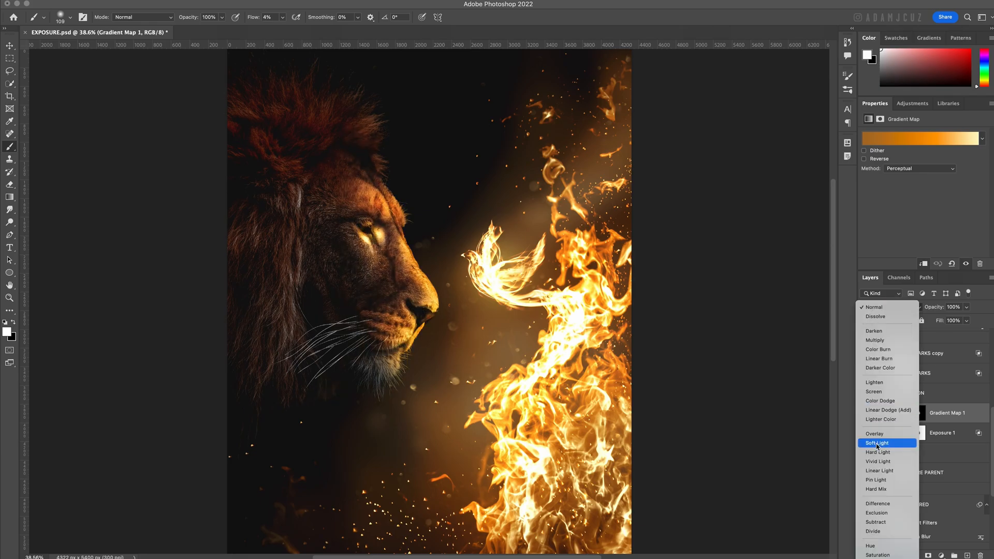
pyautogui.click(877, 442)
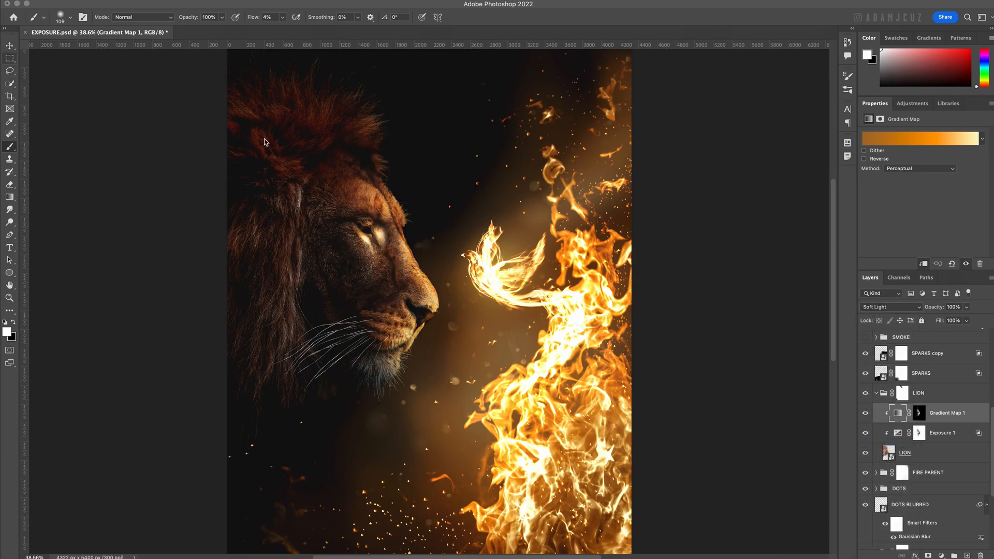
pyautogui.click(953, 306)
pyautogui.write('80')
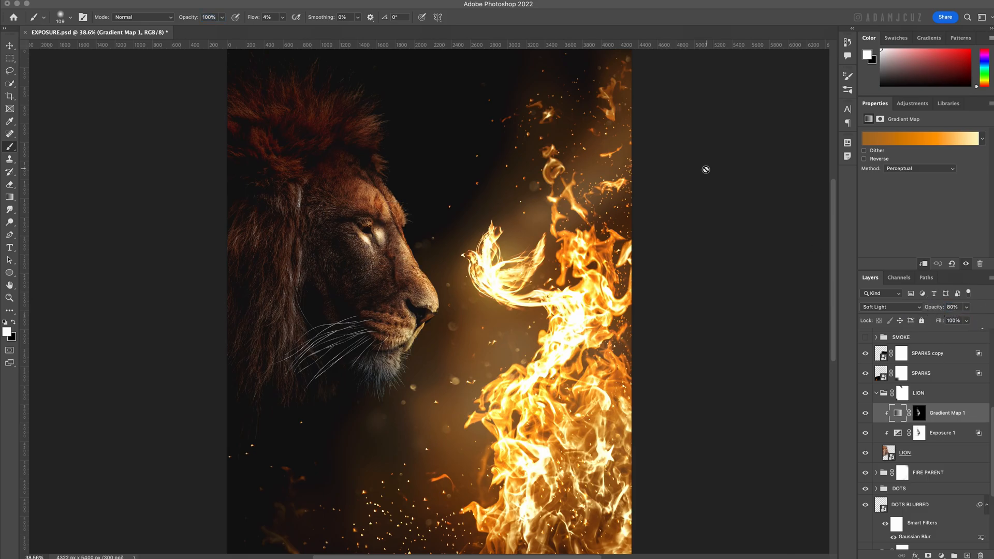
pyautogui.click(919, 413)
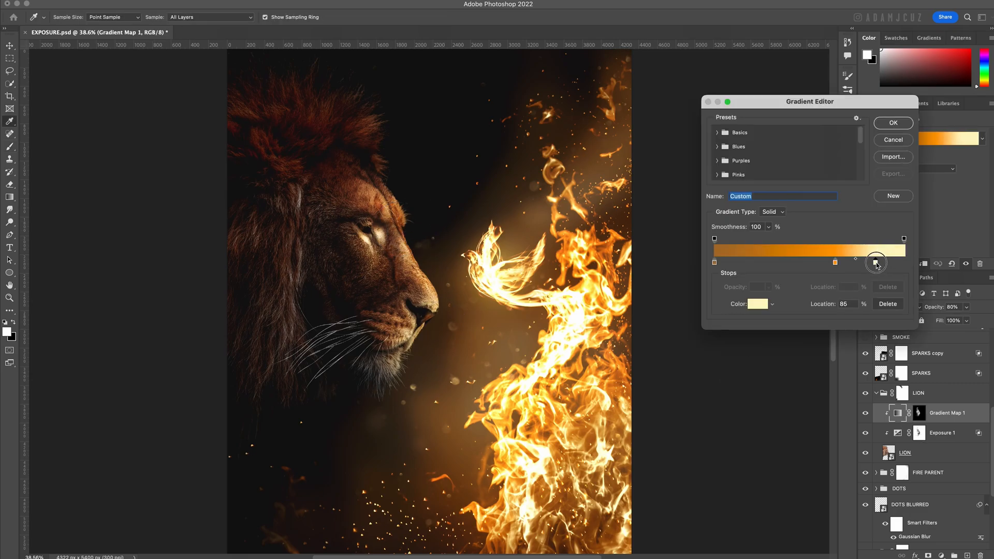
# Step: Move the orange colour stop to Location 53% and accept the edited gradient
pyautogui.moveTo(876, 261); pyautogui.dragTo(857, 261)
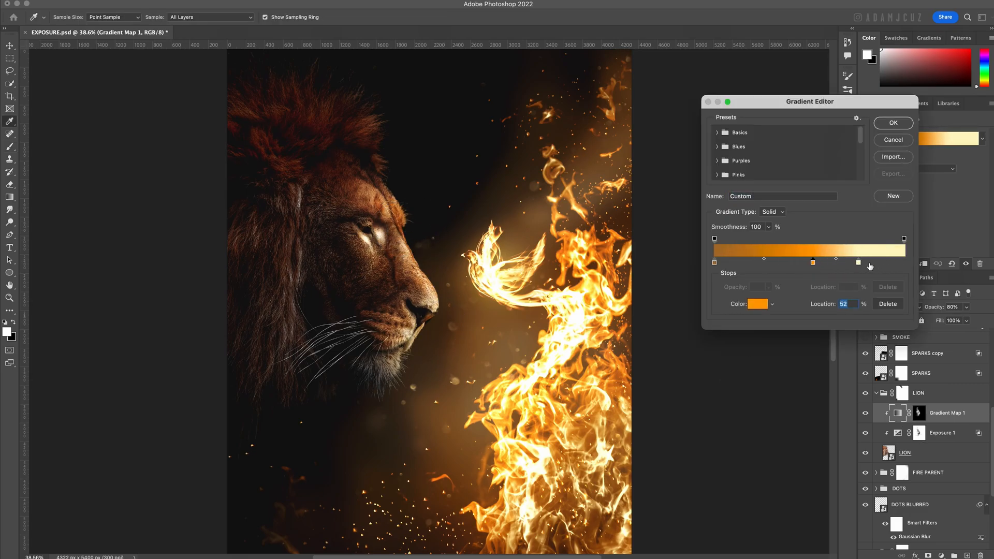
pyautogui.moveTo(857, 262); pyautogui.dragTo(860, 262)
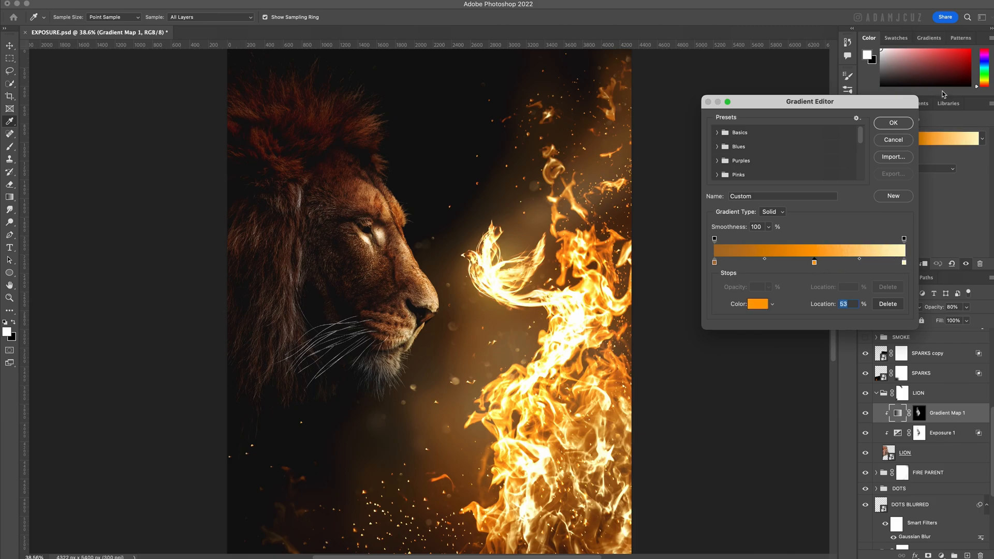
pyautogui.click(892, 123)
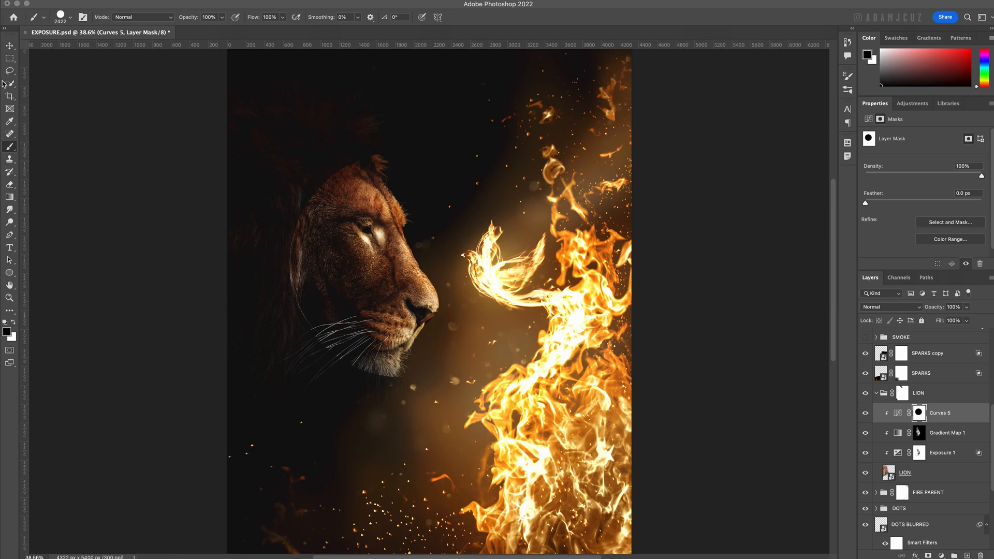
# Step: Transform the Curves 5 mask's bright oval, enlarging and tilting it over the lion's face, and commit
pyautogui.click(10, 46)
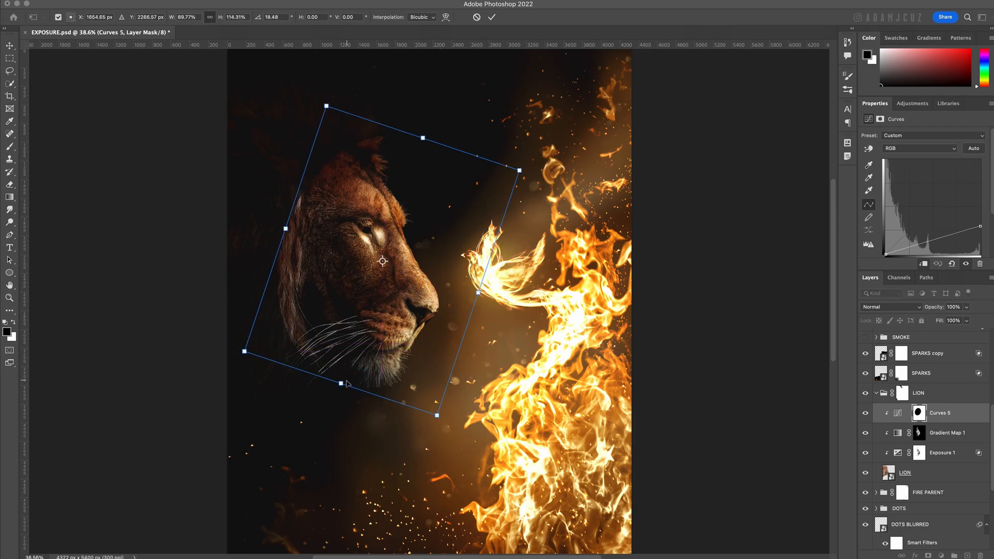
pyautogui.moveTo(346, 383); pyautogui.dragTo(363, 227)
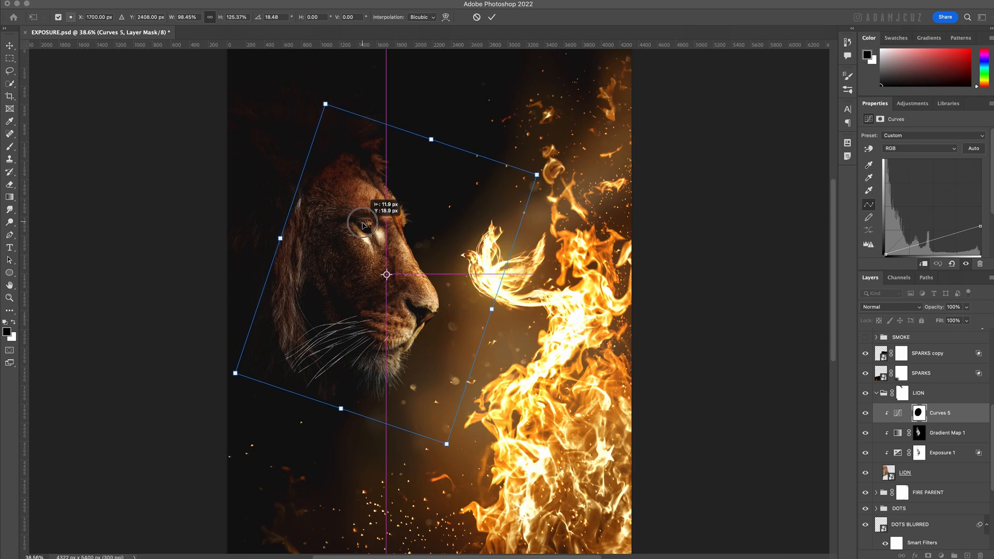
pyautogui.click(491, 18)
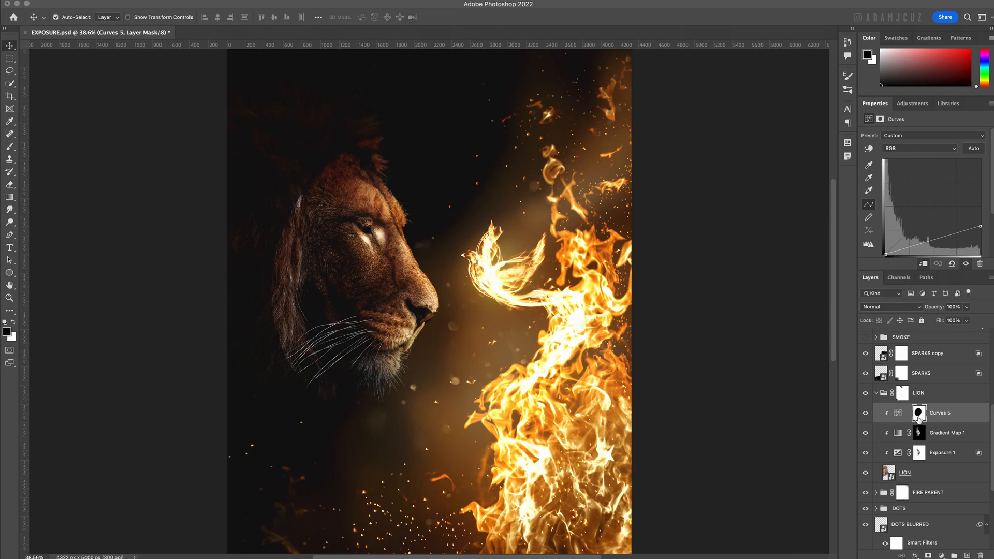
# Step: Feather the Curves 5 mask to about 278 px so the lit face fades into the mane
pyautogui.click(919, 413)
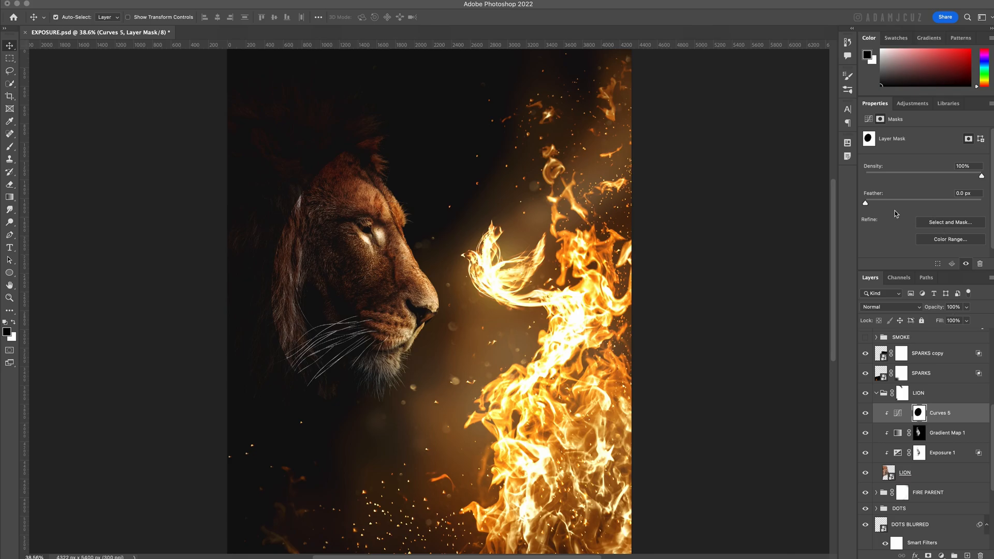
pyautogui.moveTo(866, 202); pyautogui.dragTo(954, 202)
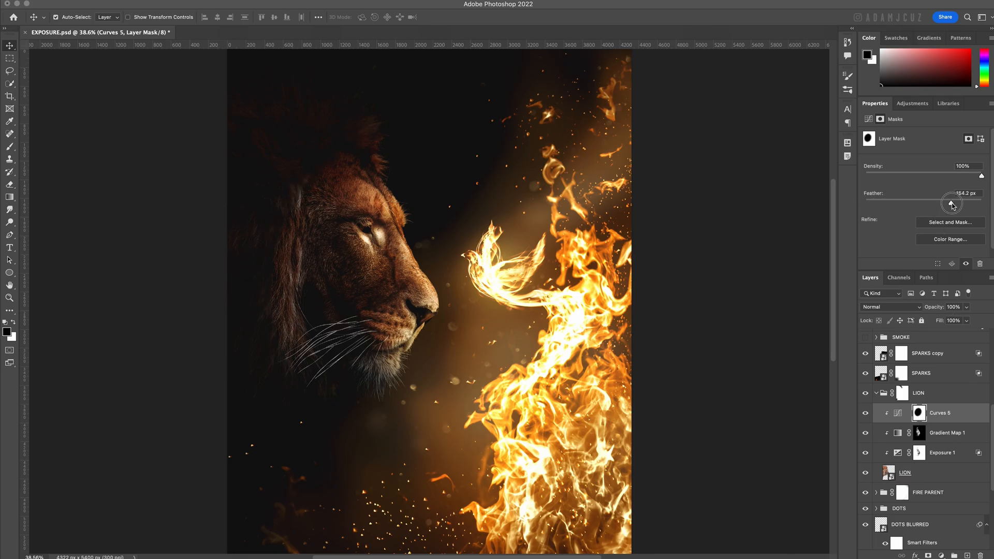
pyautogui.moveTo(957, 203); pyautogui.dragTo(967, 203)
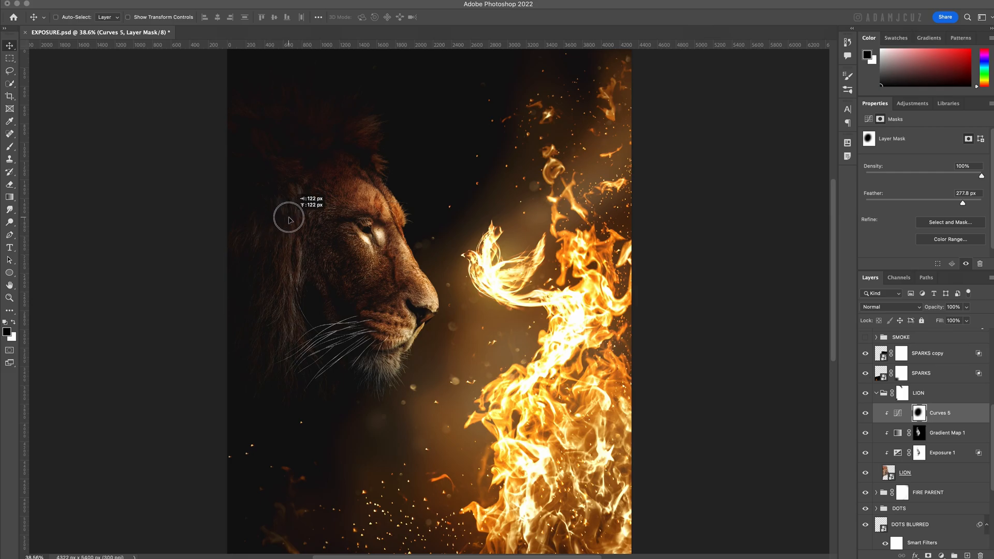
pyautogui.moveTo(493, 188)
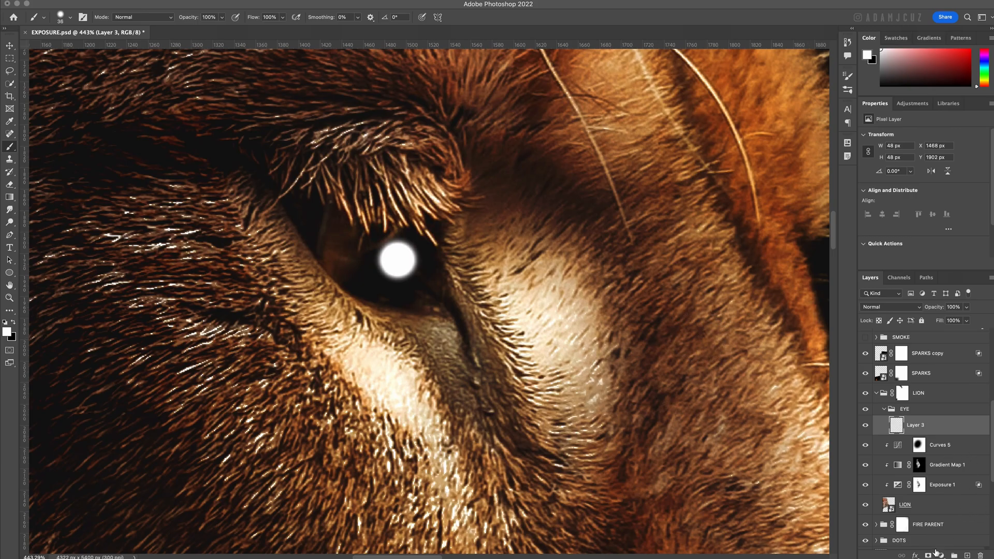
# Step: Paint a white soft-brush highlight dot on the lion's eye in the new EYE group layer
pyautogui.click(10, 198)
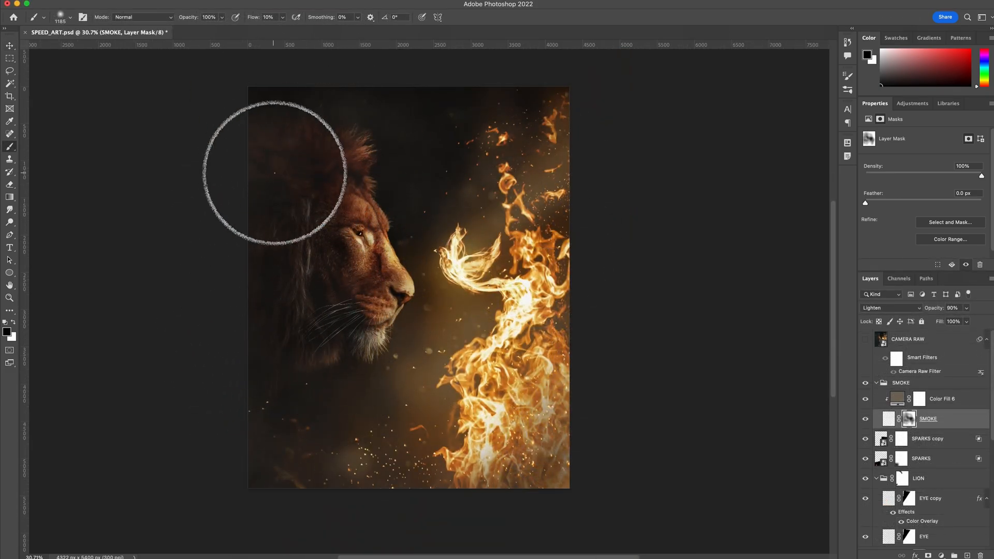
pyautogui.moveTo(329, 386)
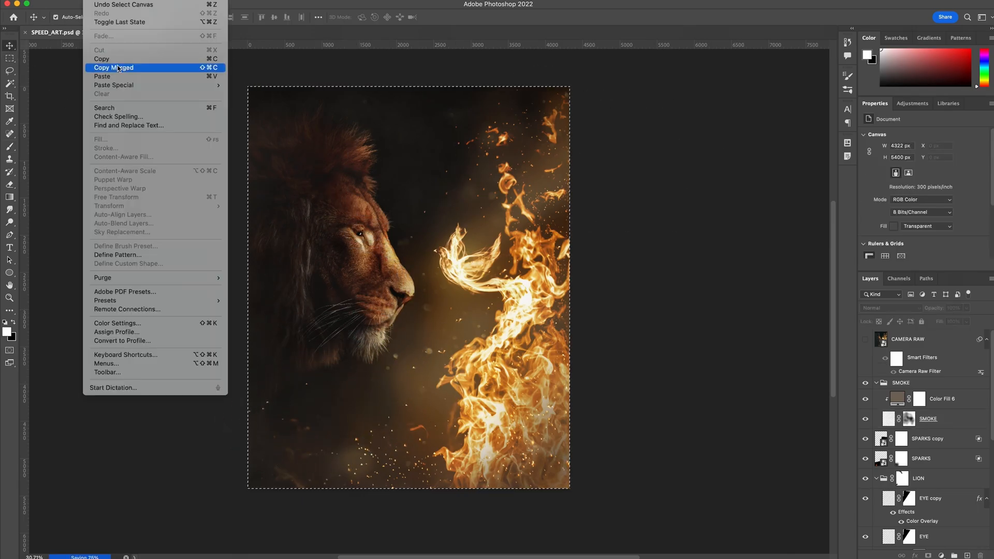
# Step: Copy Merged to capture a flattened copy of the whole lion-and-fire composite
pyautogui.click(114, 67)
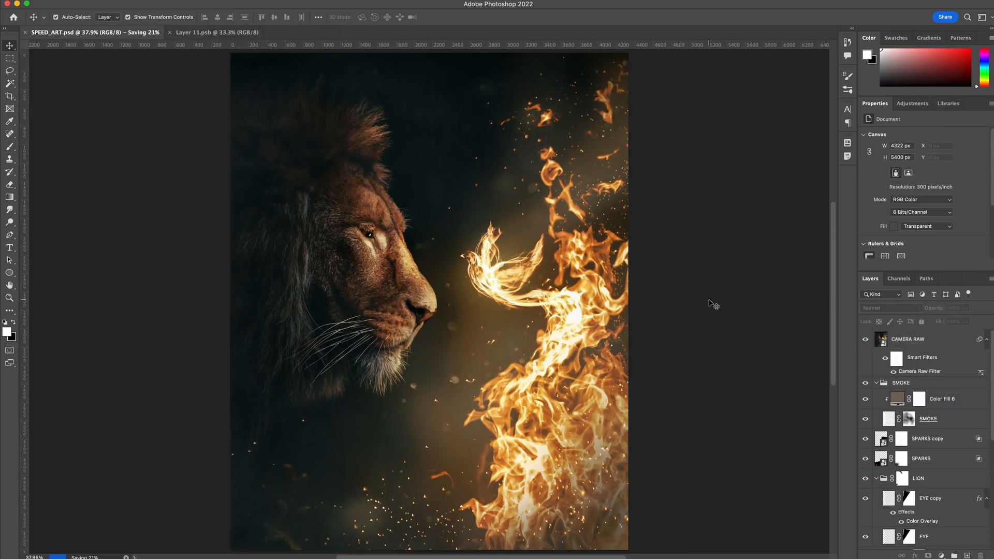